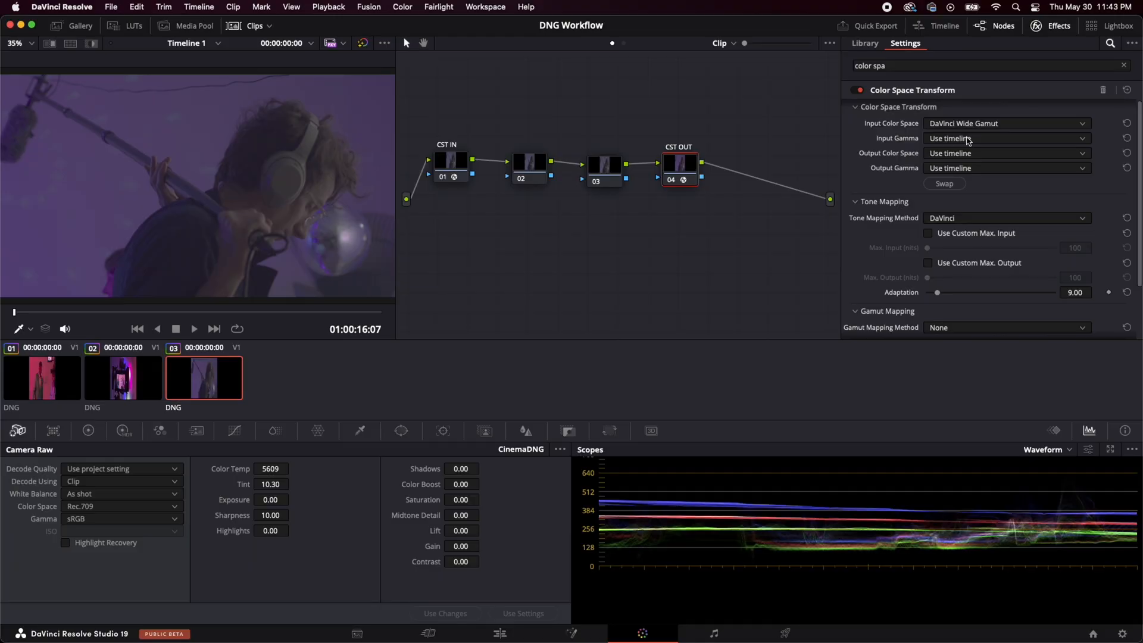
Set CST OUT input gamma to DaVinci Intermediate, output color space Rec.709 and output gamma sRGB
click(1006, 138)
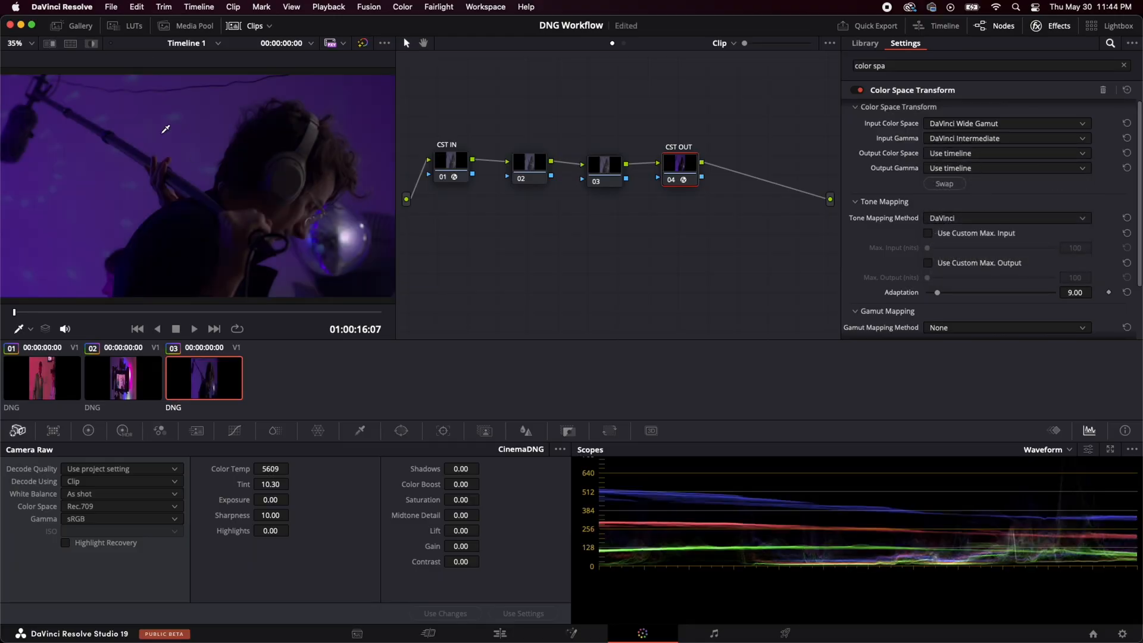
click(1006, 154)
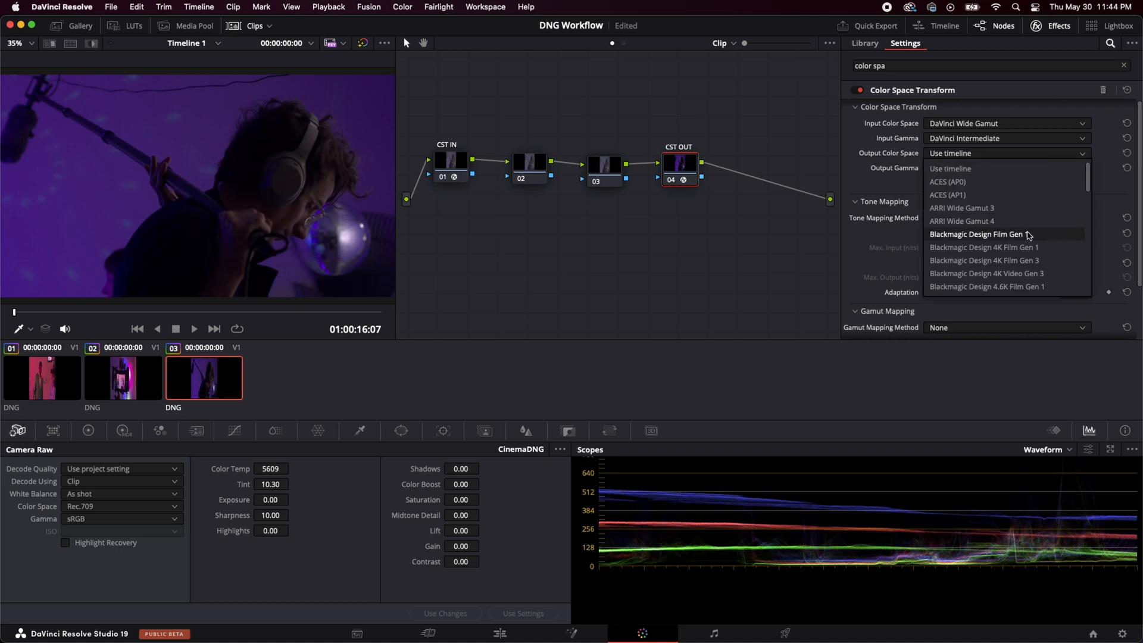
scroll(down, 3)
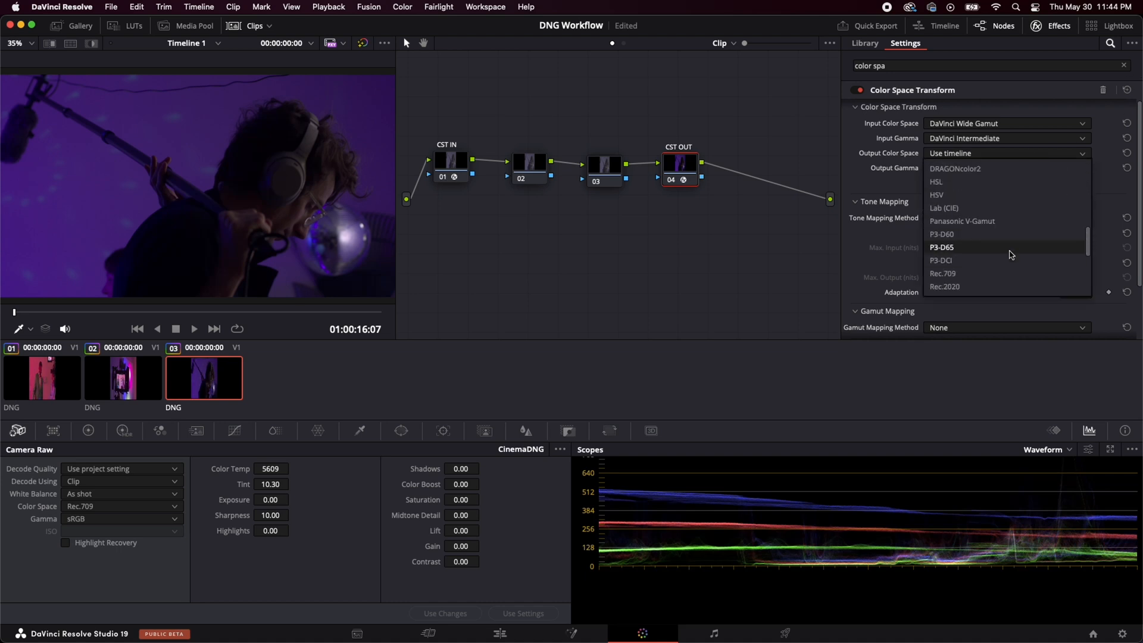
click(1006, 168)
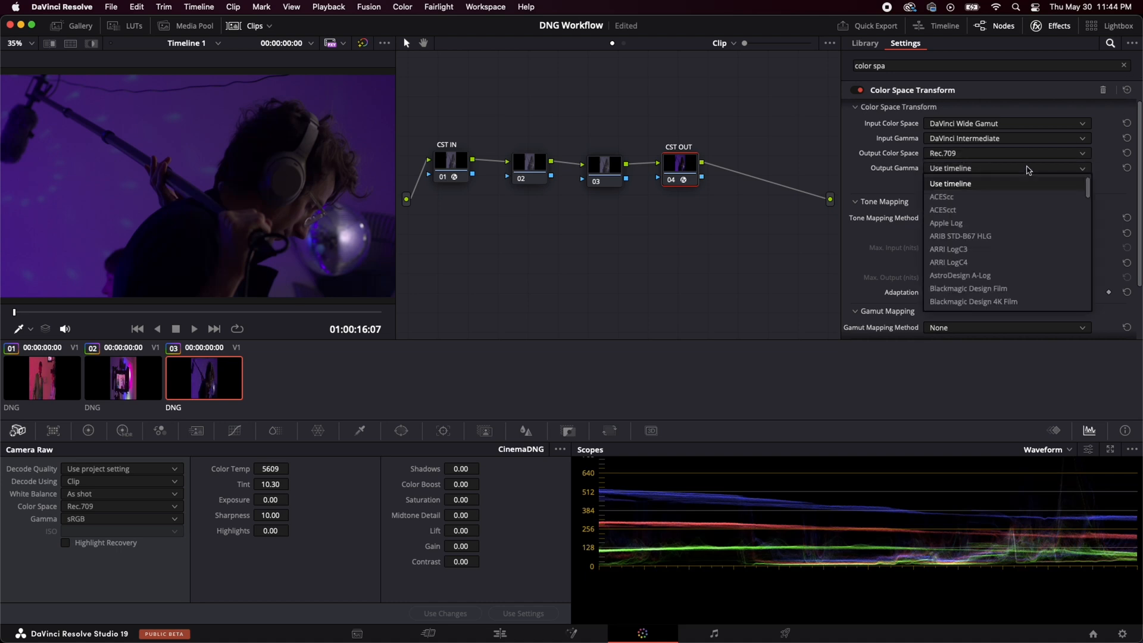
scroll(down, 3)
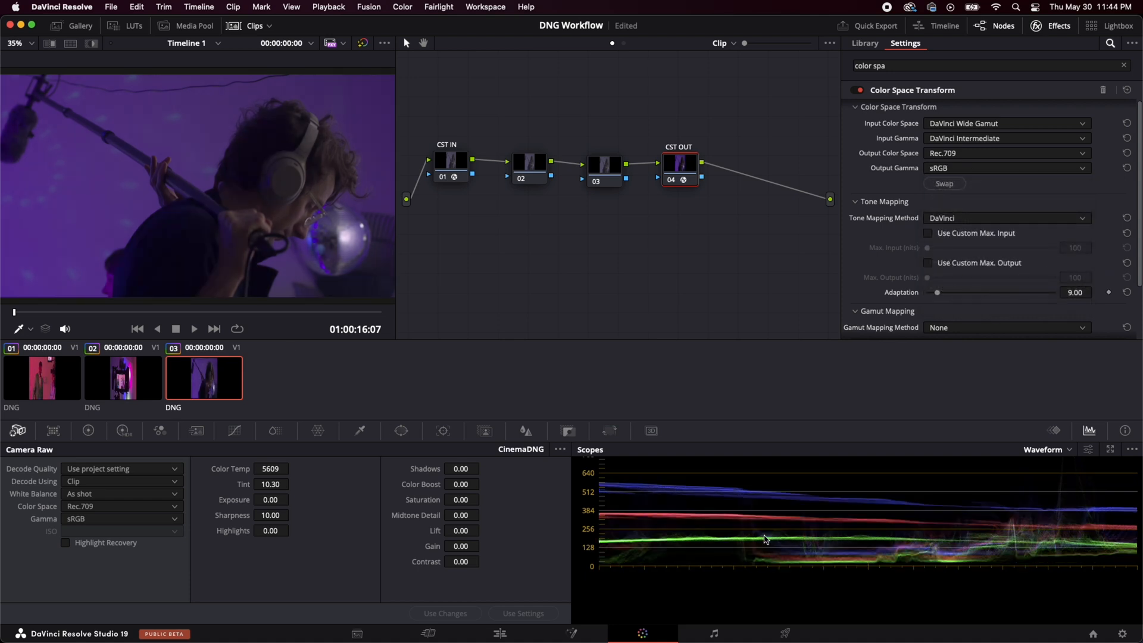
mouse_move(549, 167)
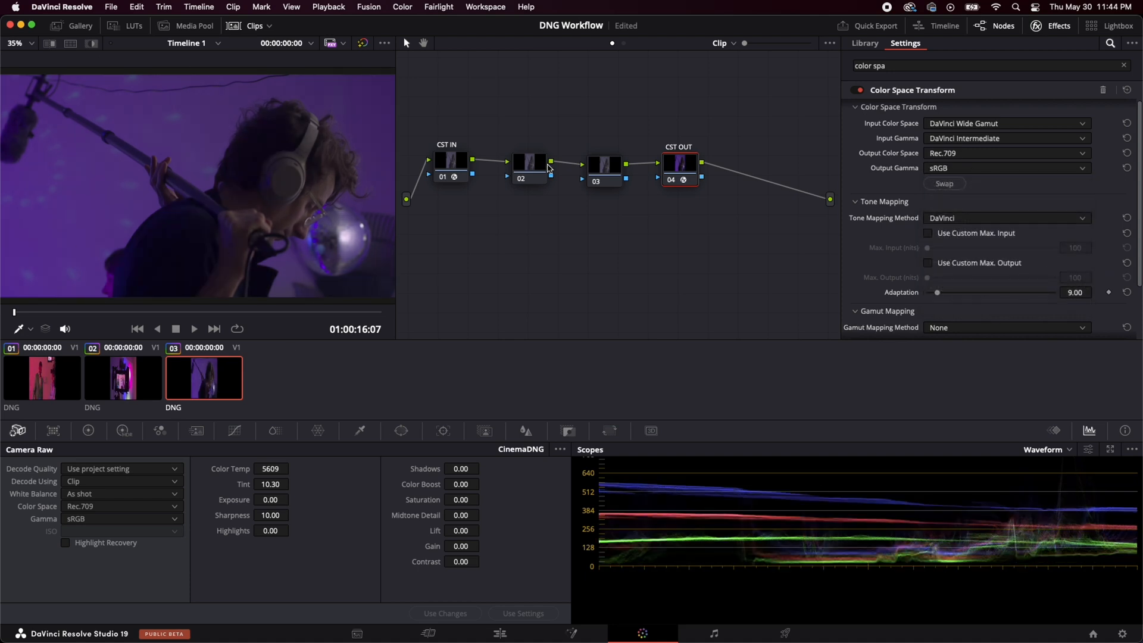
Tidy nodes 02 and 03 so they sit between CST IN and CST OUT
click(865, 43)
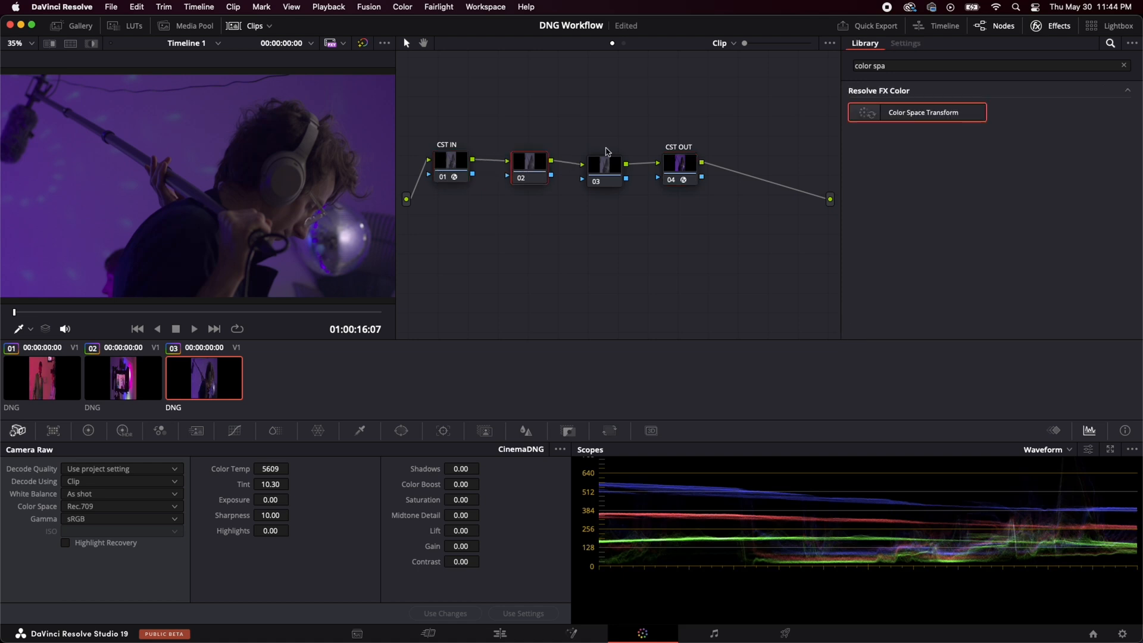
click(604, 163)
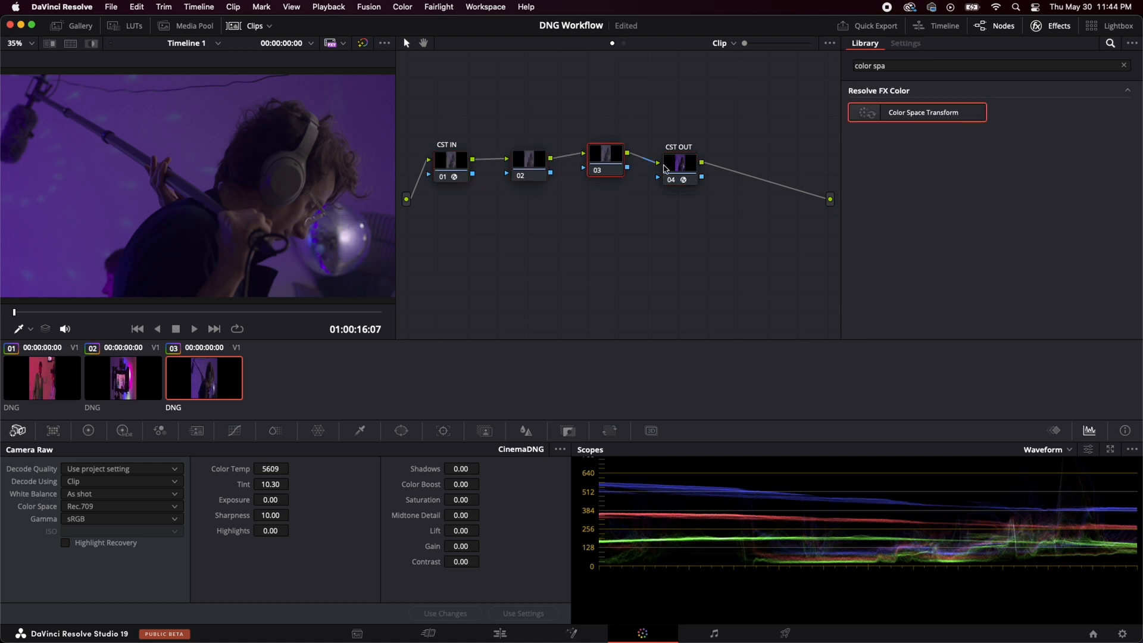
click(905, 43)
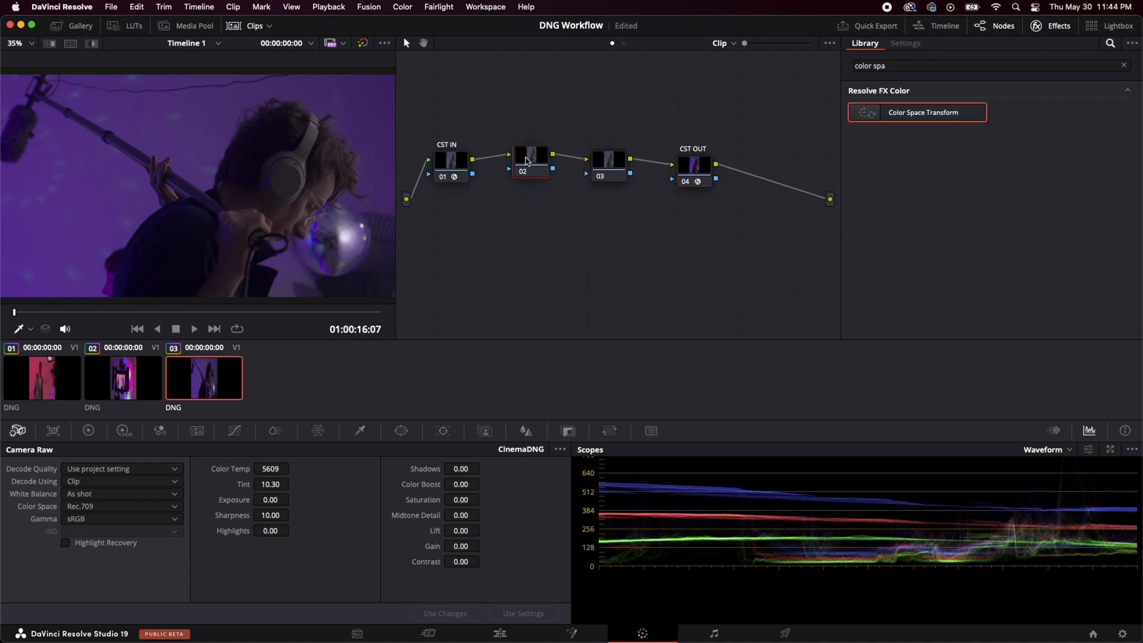
click(608, 161)
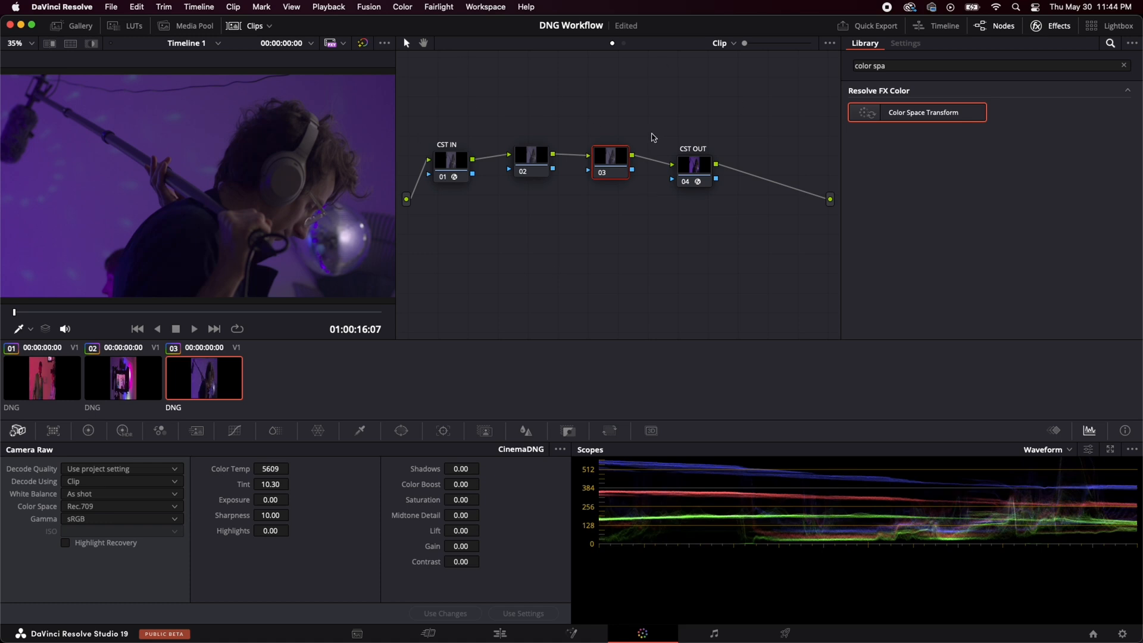
mouse_move(576, 222)
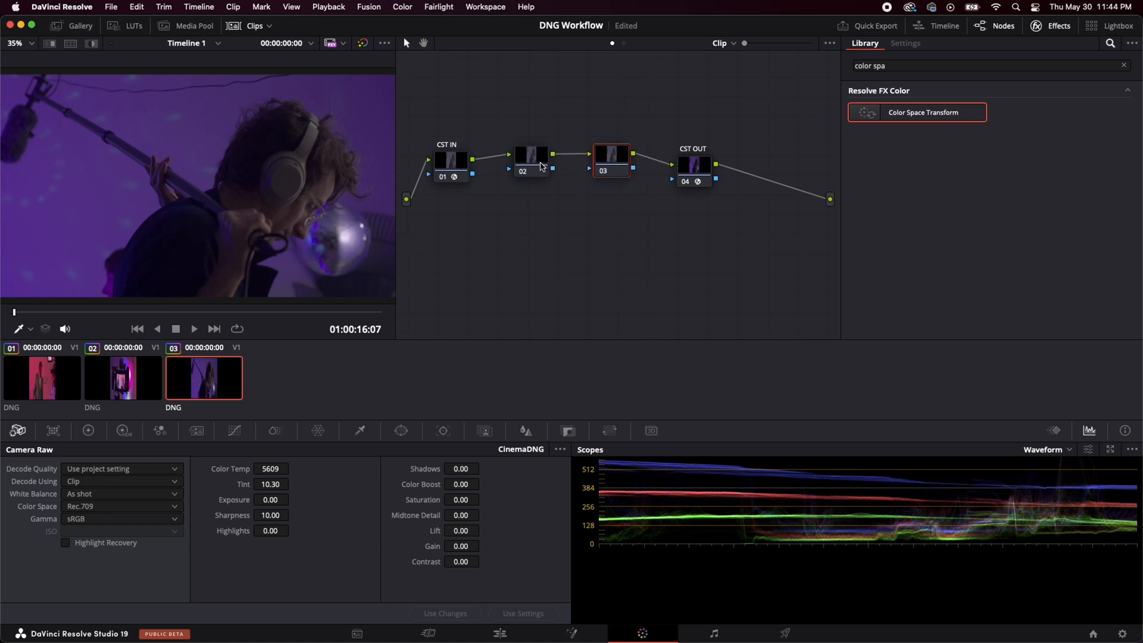
Copy the third clip's CST node tree onto clip 1, check clip 2, then return to clip 3
click(531, 156)
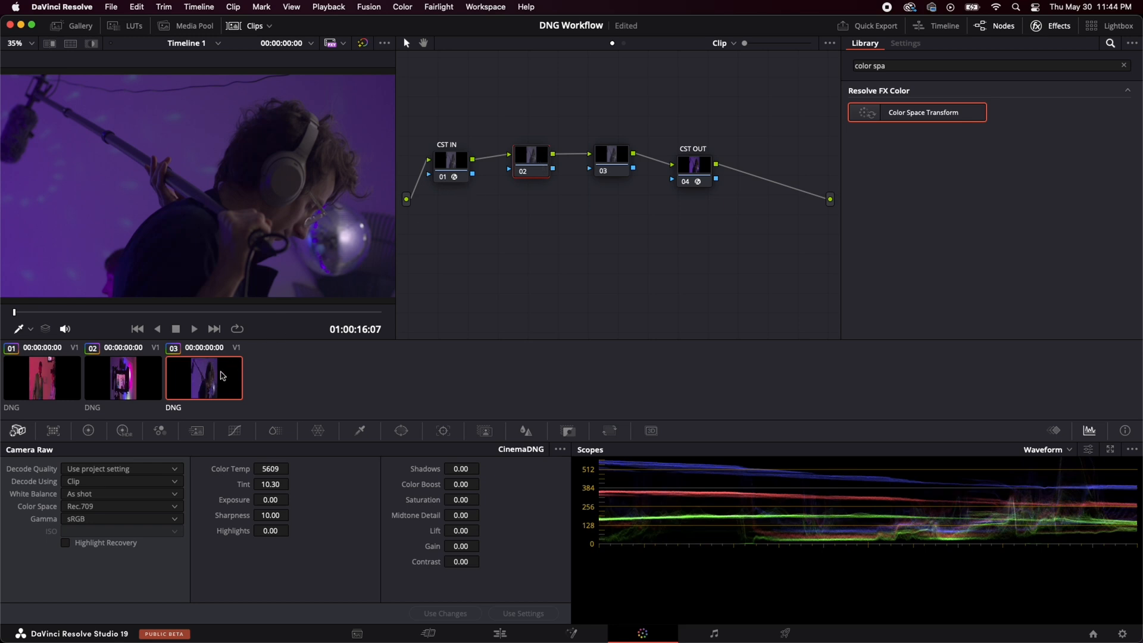
click(42, 378)
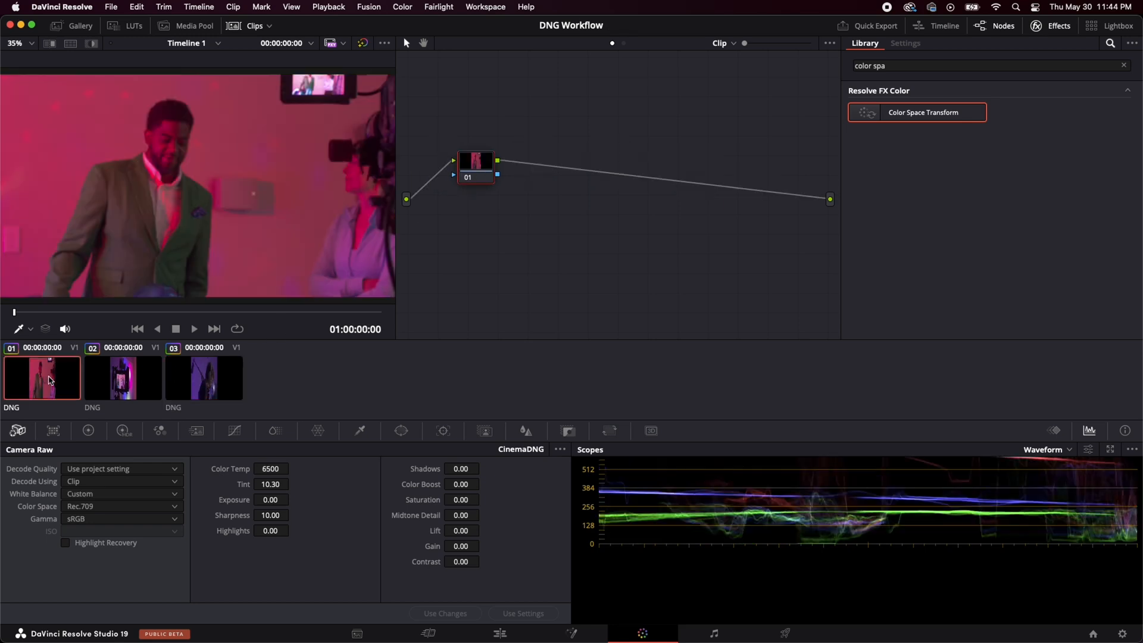
click(123, 377)
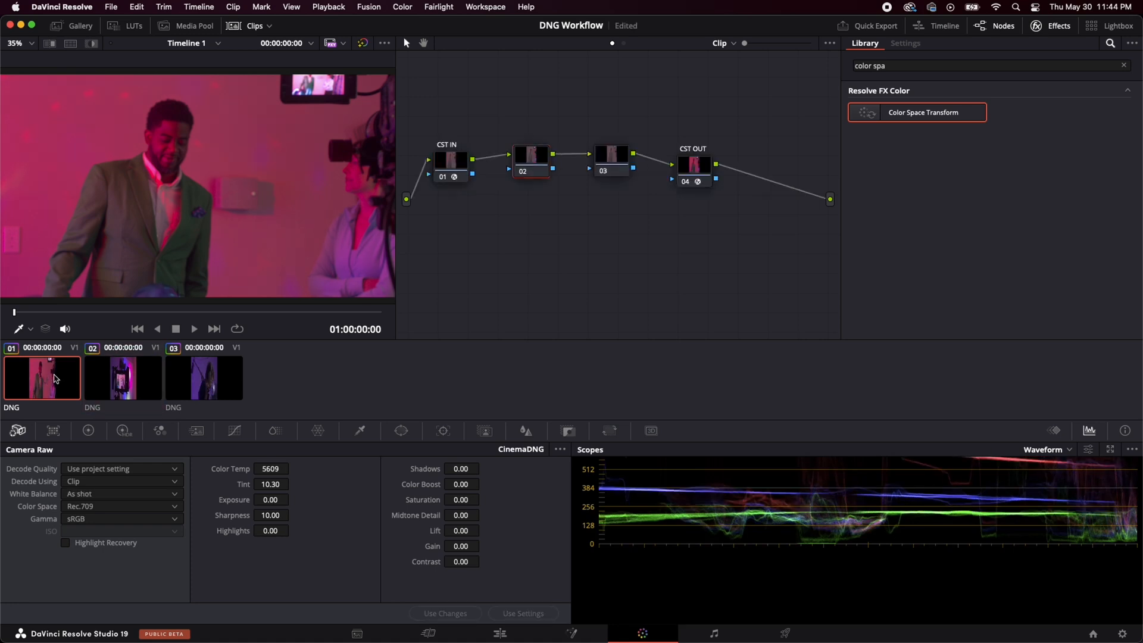
click(123, 377)
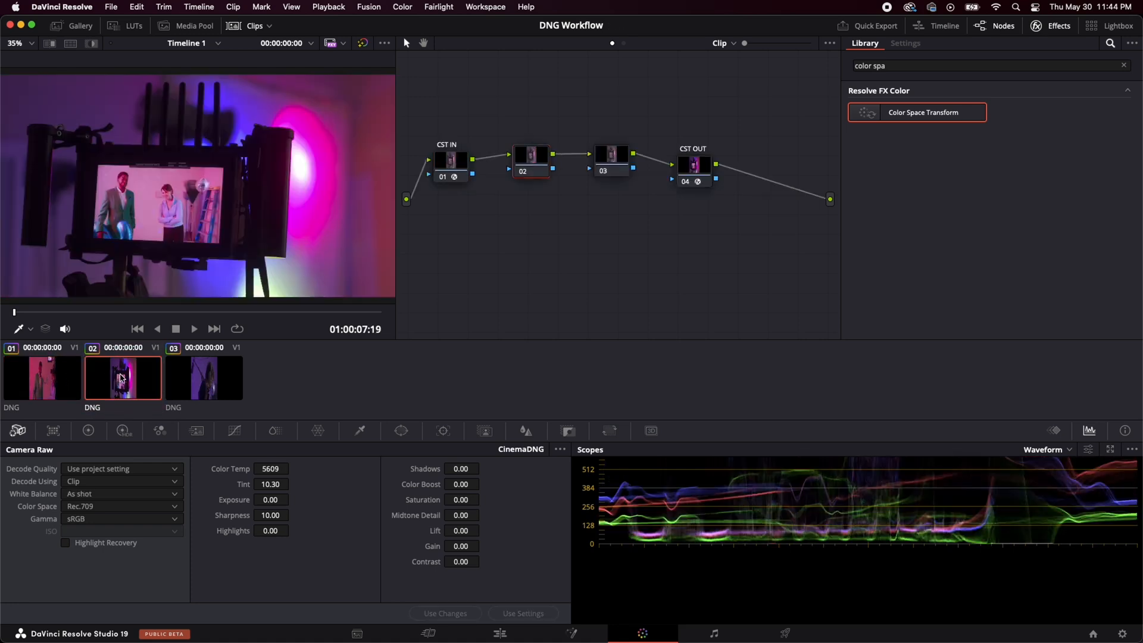
click(42, 377)
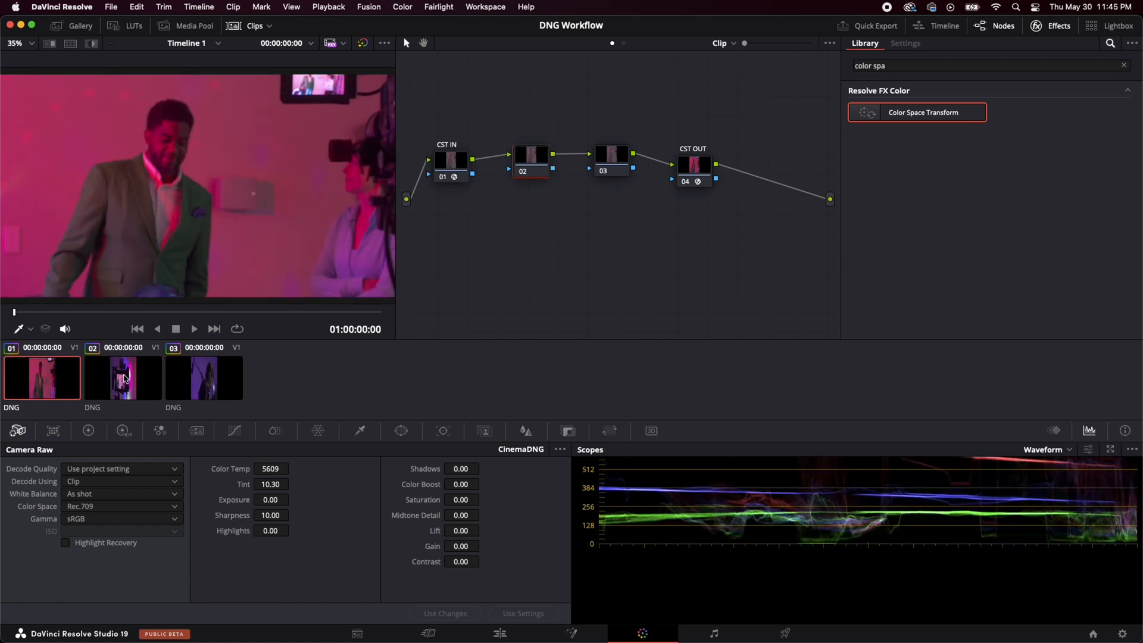
click(41, 378)
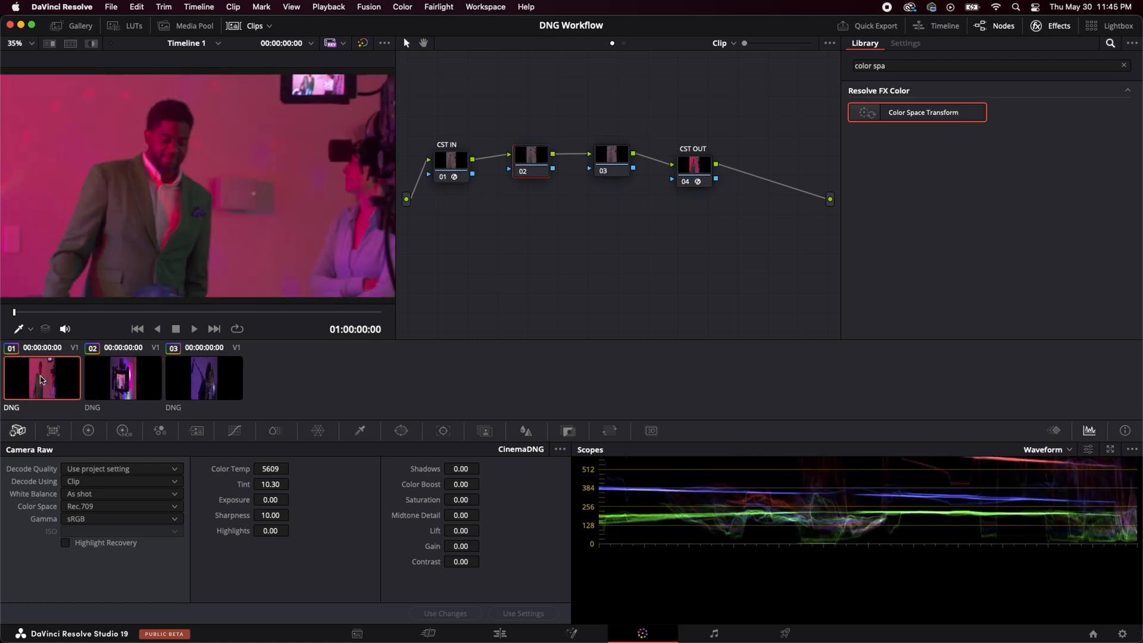
click(203, 377)
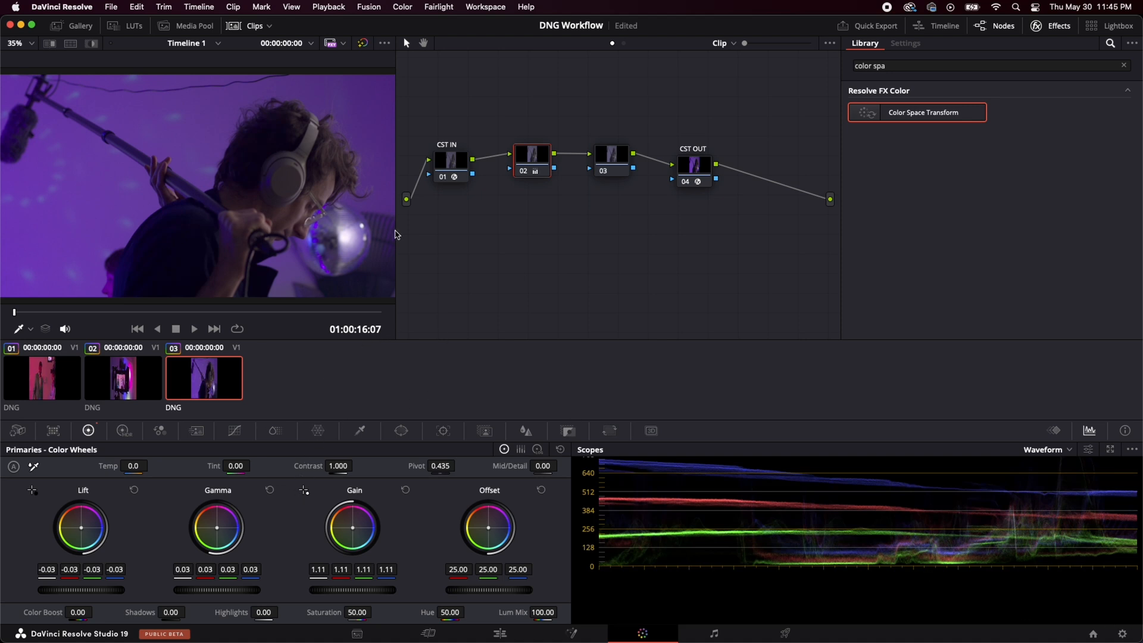
mouse_move(168, 359)
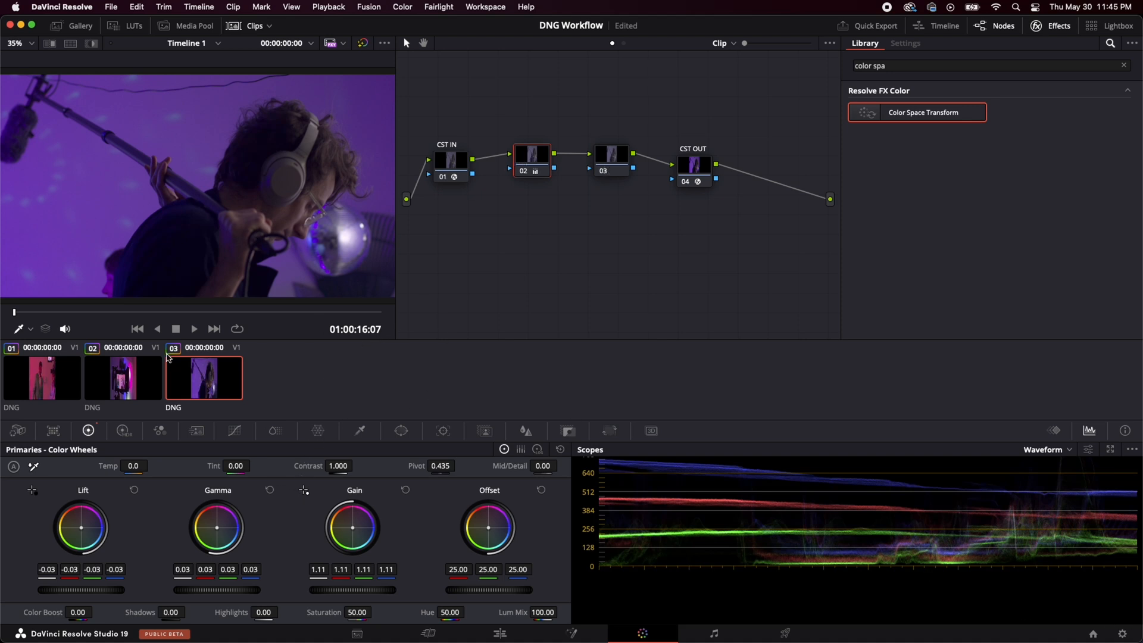
Switch to the second clip after setting clip 3 node 02 to lift −0.03, gamma 0.03, gain 1.11
click(123, 377)
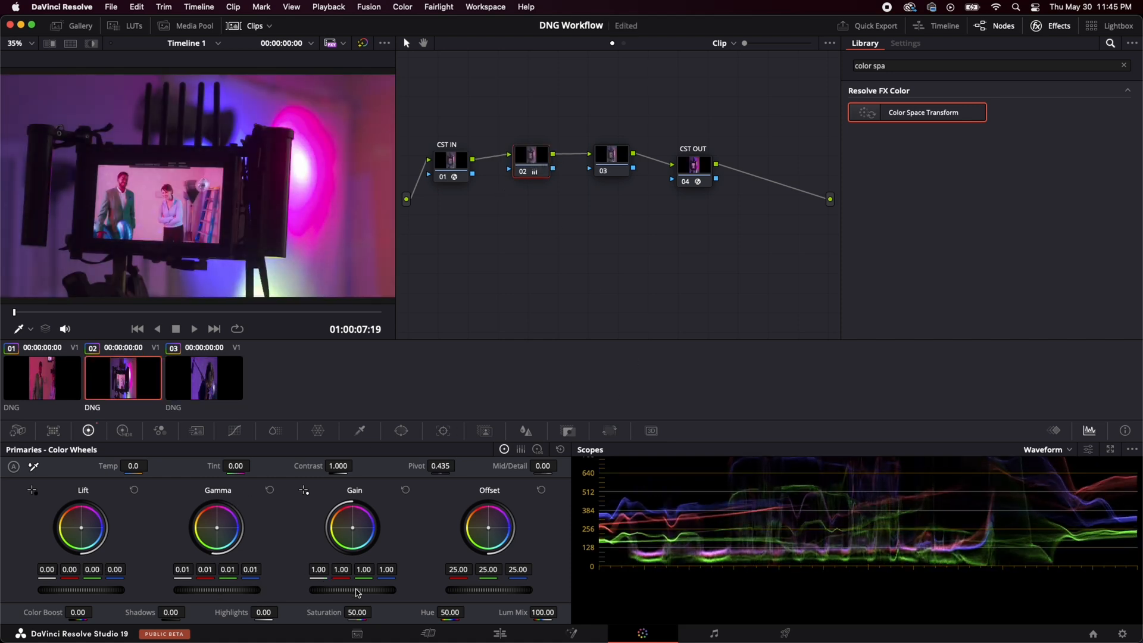
Raise clip 2's node 02 gain to 1.06, then move to clip 1
drag(354, 590, 378, 589)
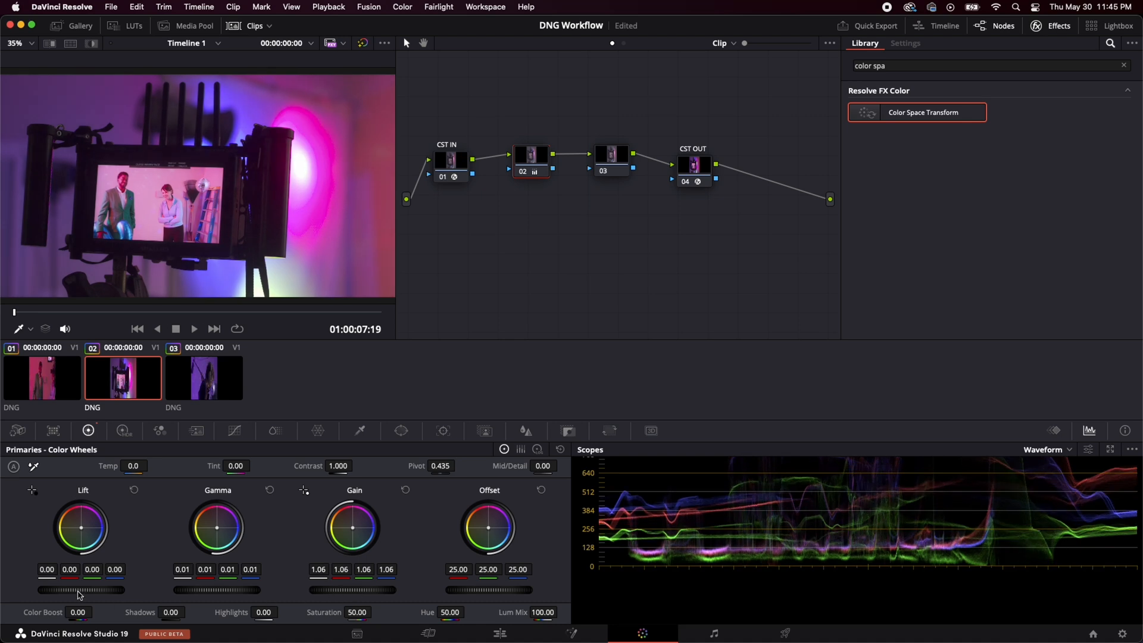
drag(79, 589, 48, 589)
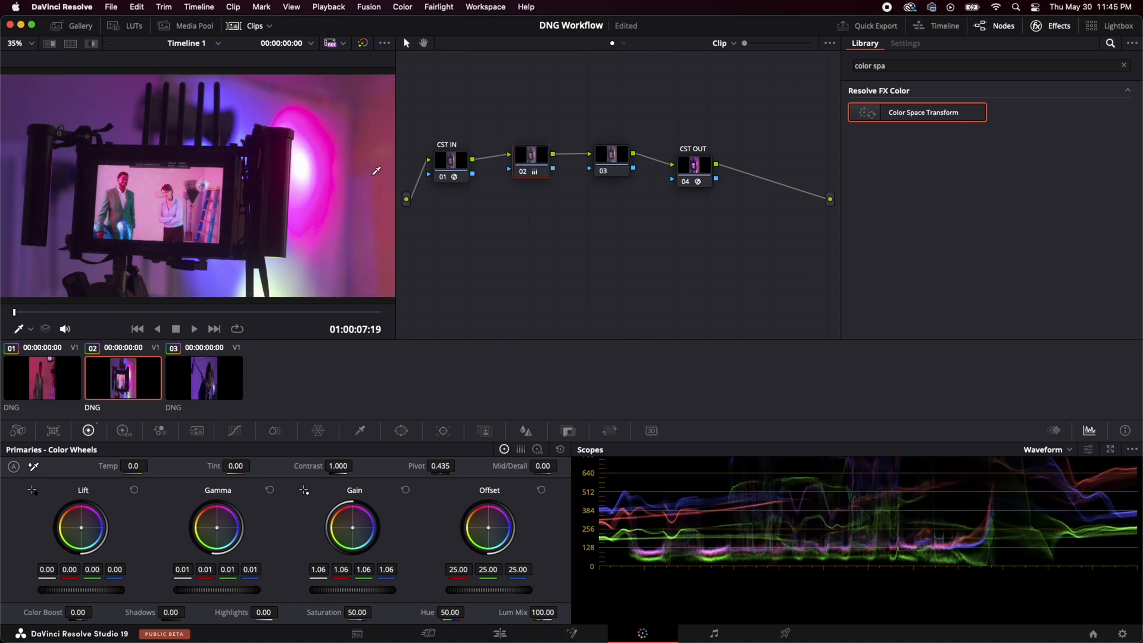
click(42, 378)
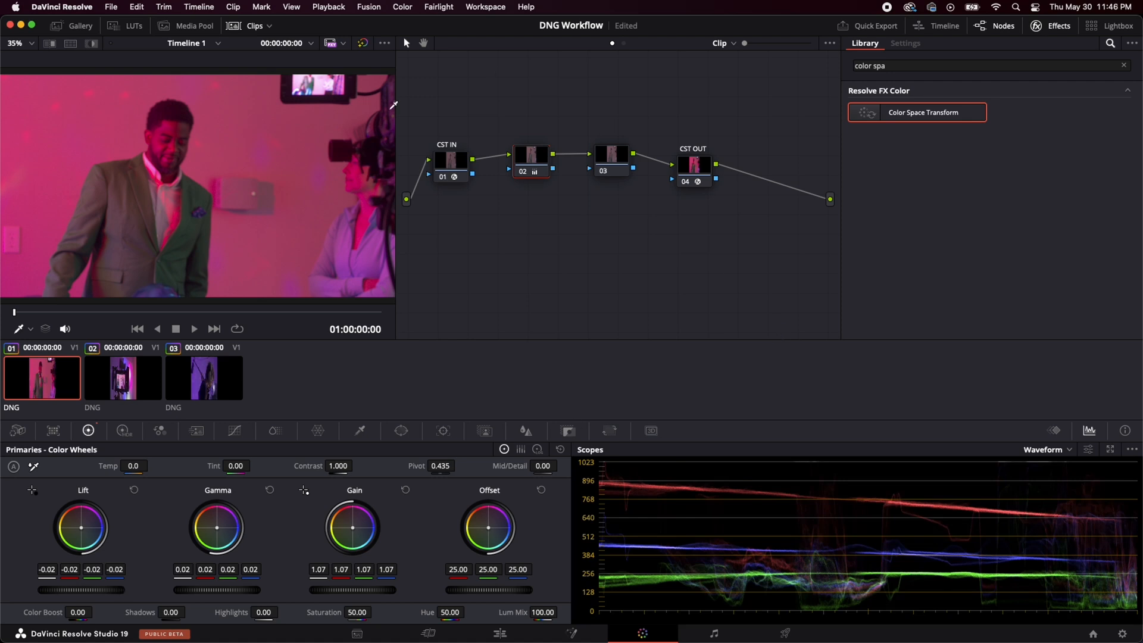
Set clip 1 gain to 1.07 and clip 3 contrast to 1.014, comparing clips along the way
click(204, 378)
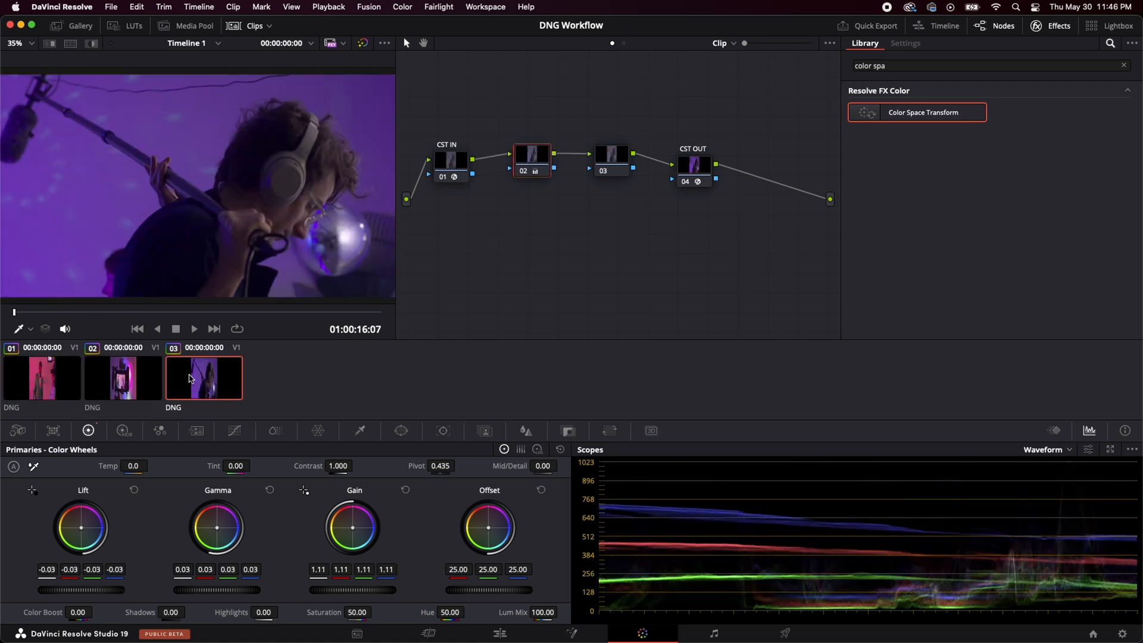
click(42, 378)
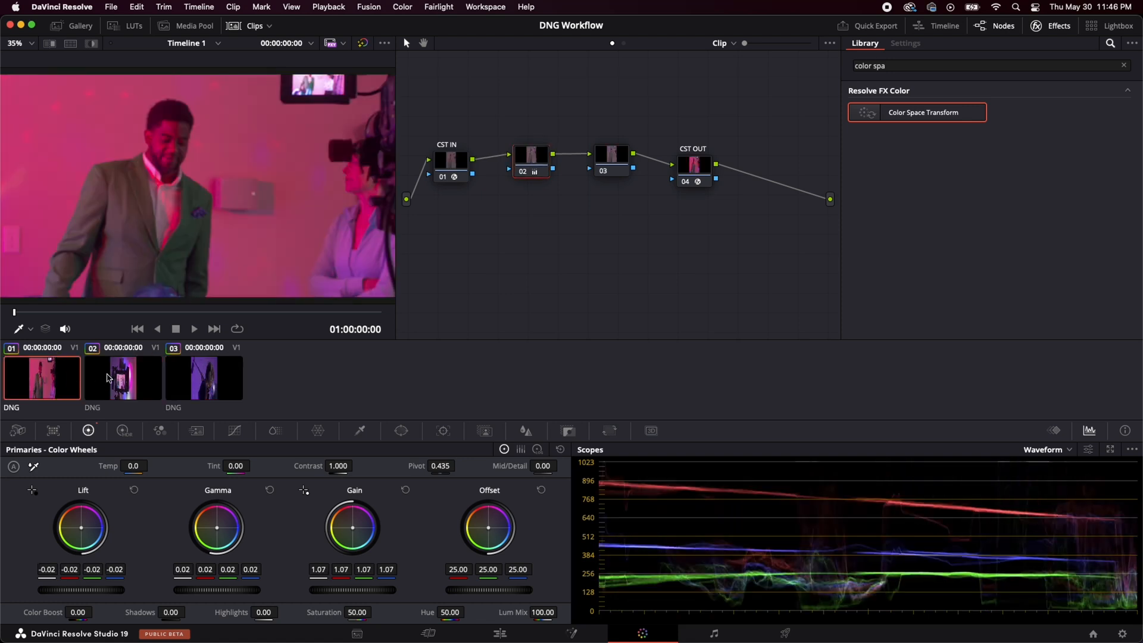
click(204, 378)
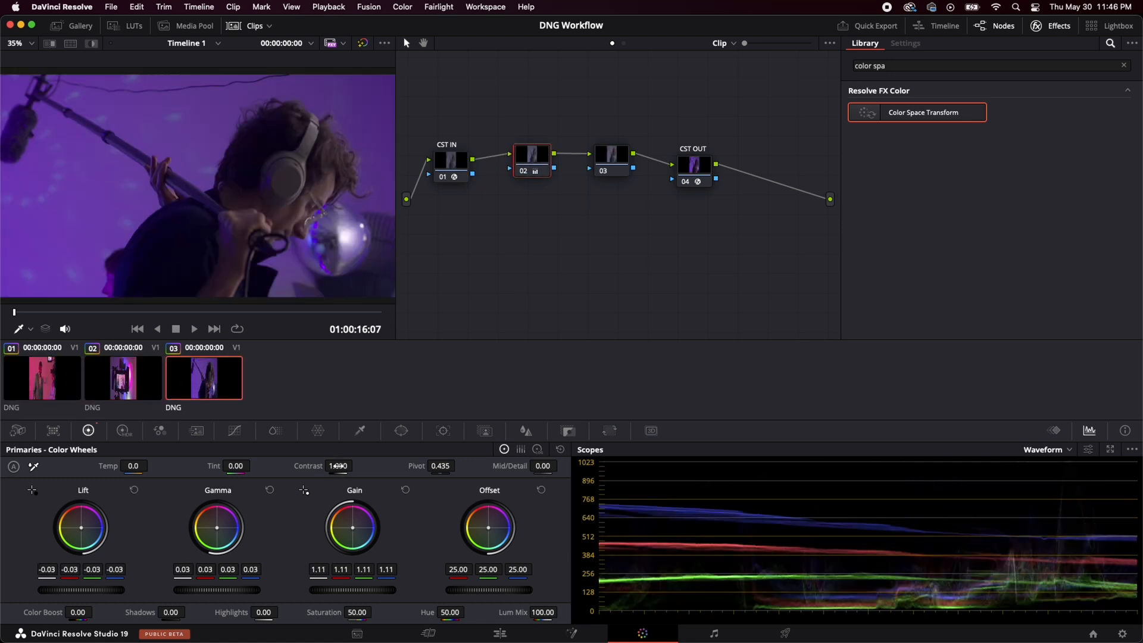
click(122, 378)
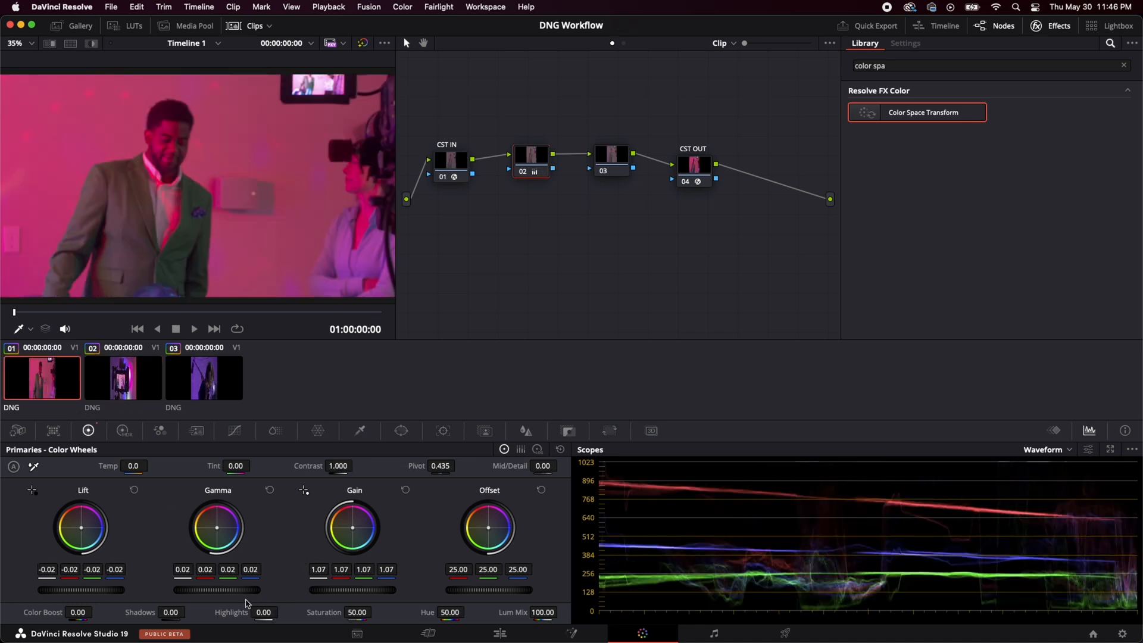
click(203, 378)
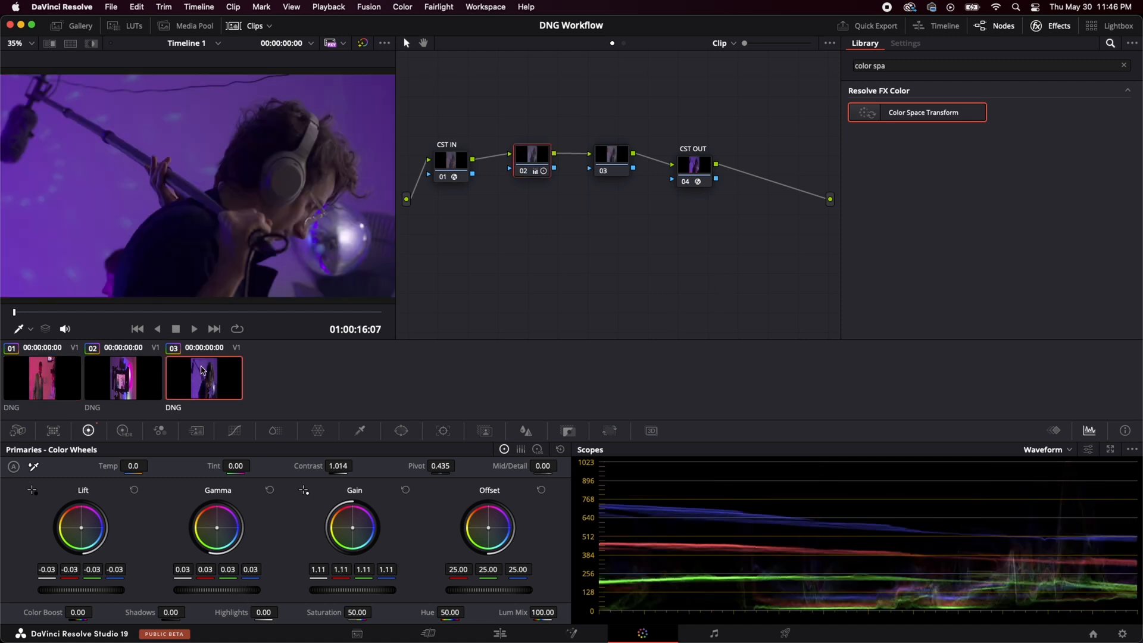
mouse_move(202, 369)
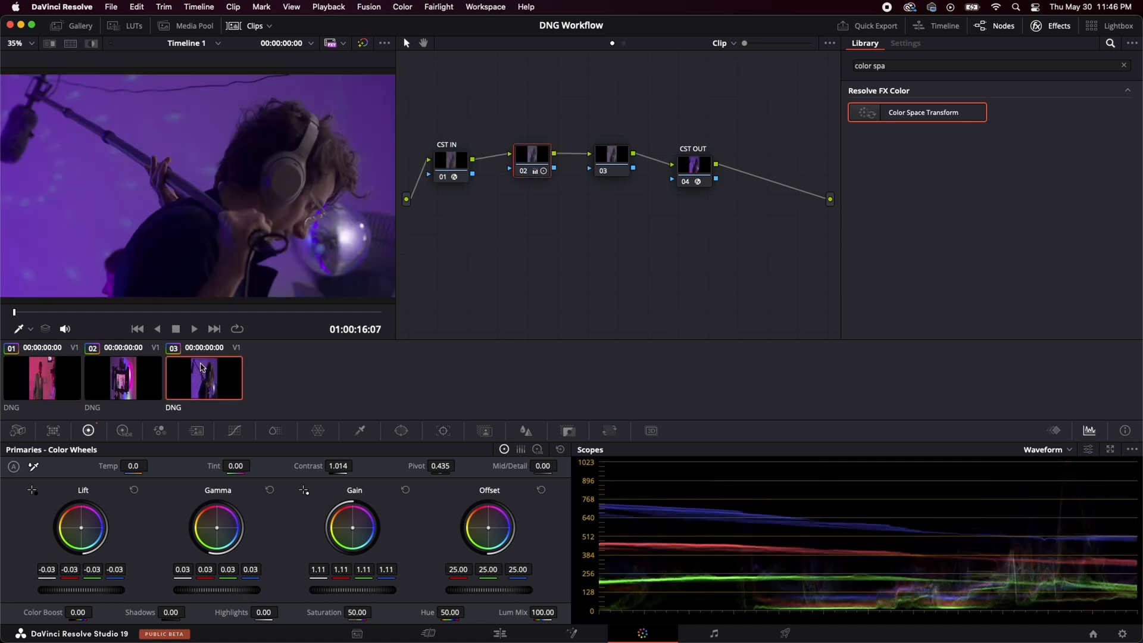
Add the Glow effect from the Effects library to node 03
click(612, 154)
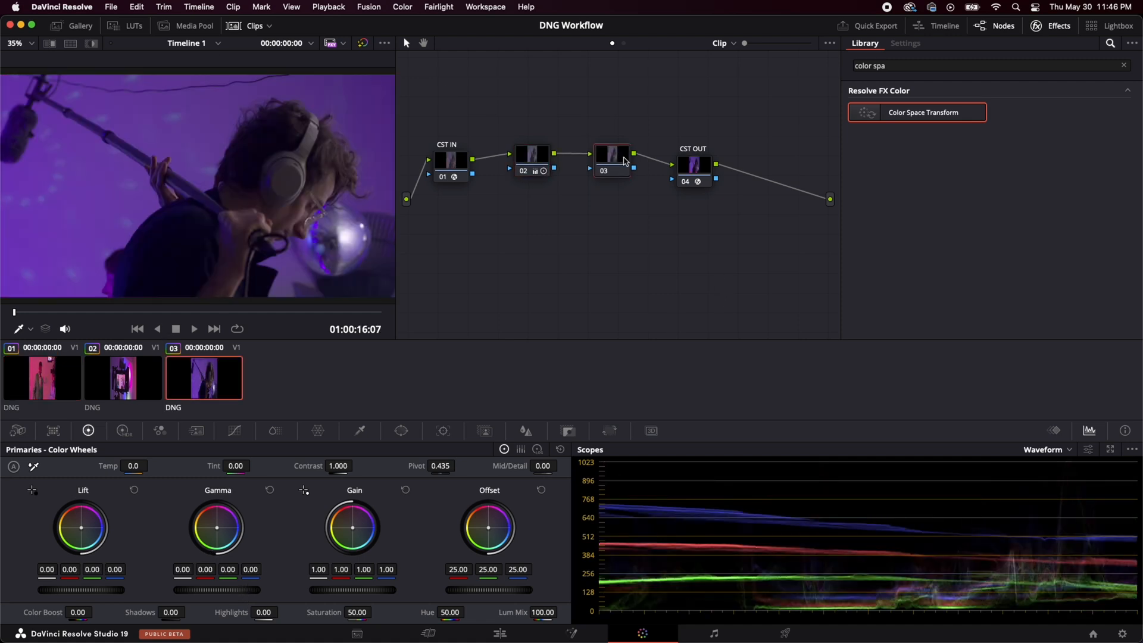
click(612, 154)
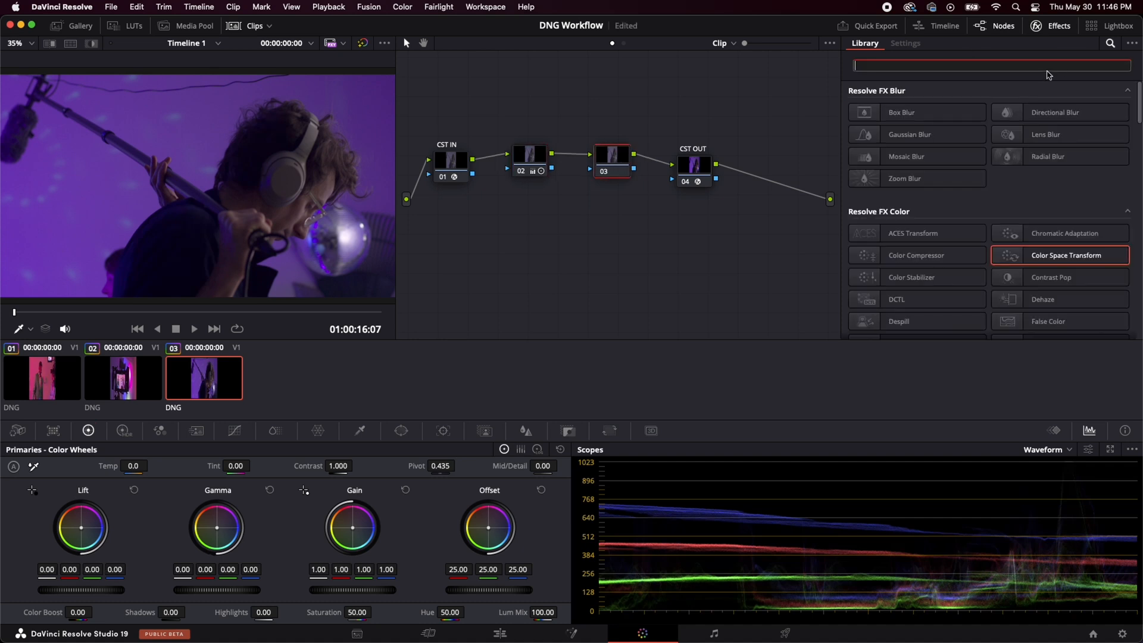
text(glow)
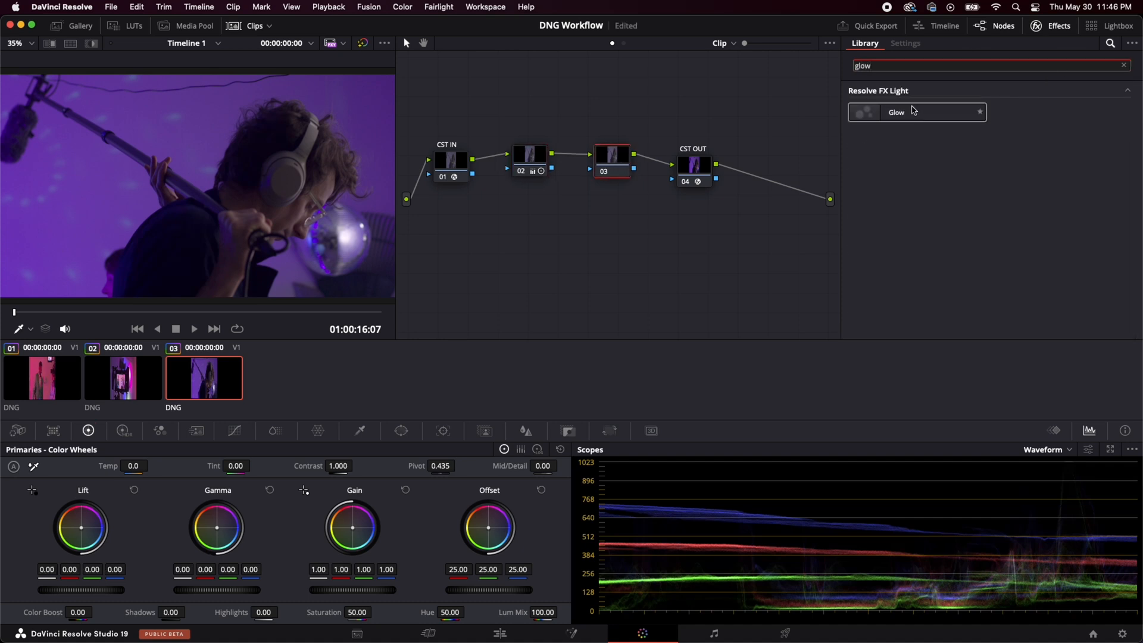
click(905, 43)
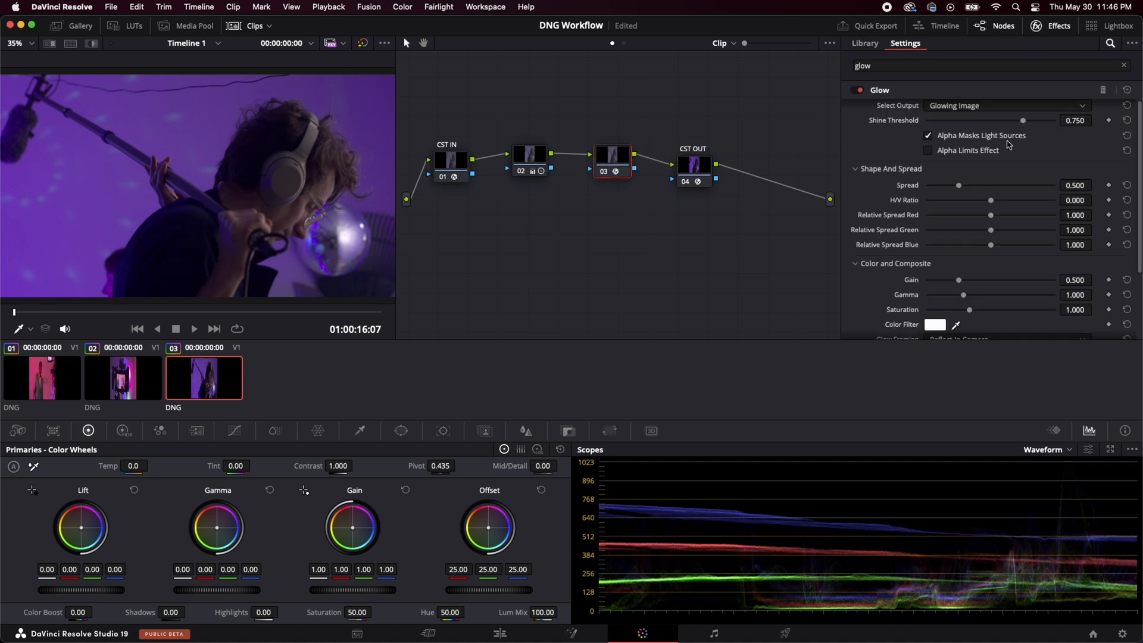
Lower the Glow shine threshold to 0.343 and toggle the effect off for comparison
drag(1022, 120, 983, 120)
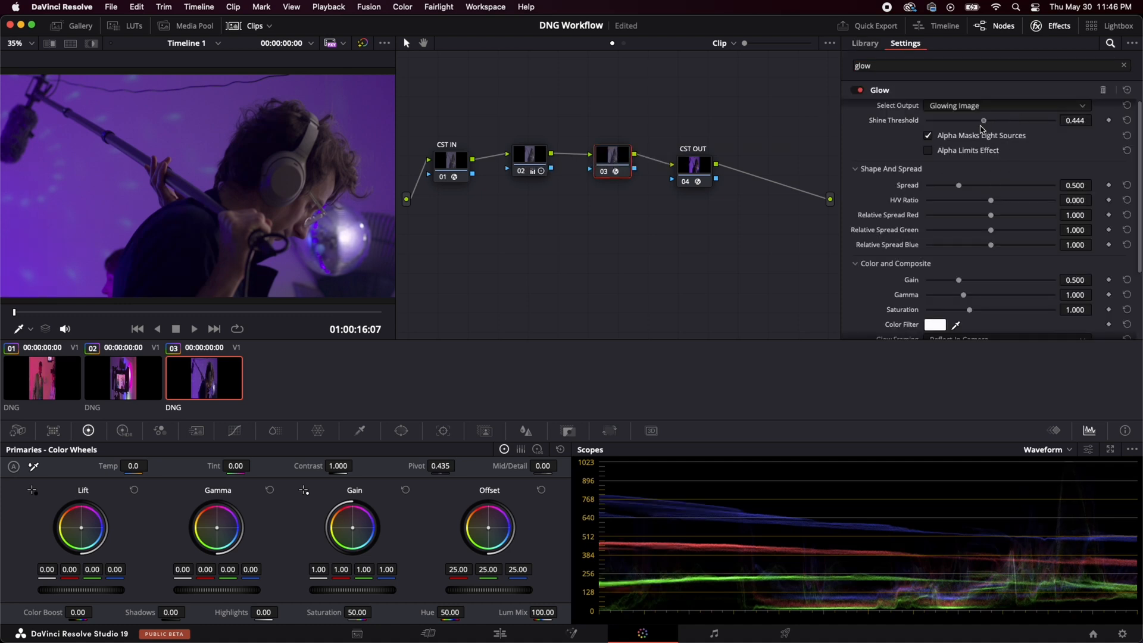
drag(984, 119, 976, 119)
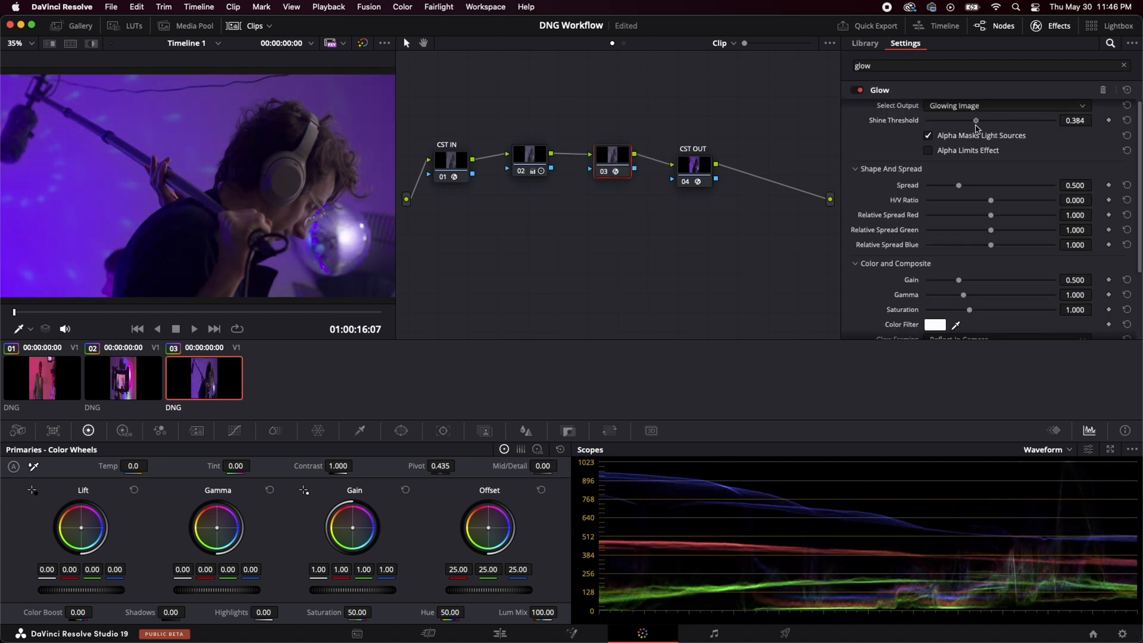
drag(975, 119, 970, 119)
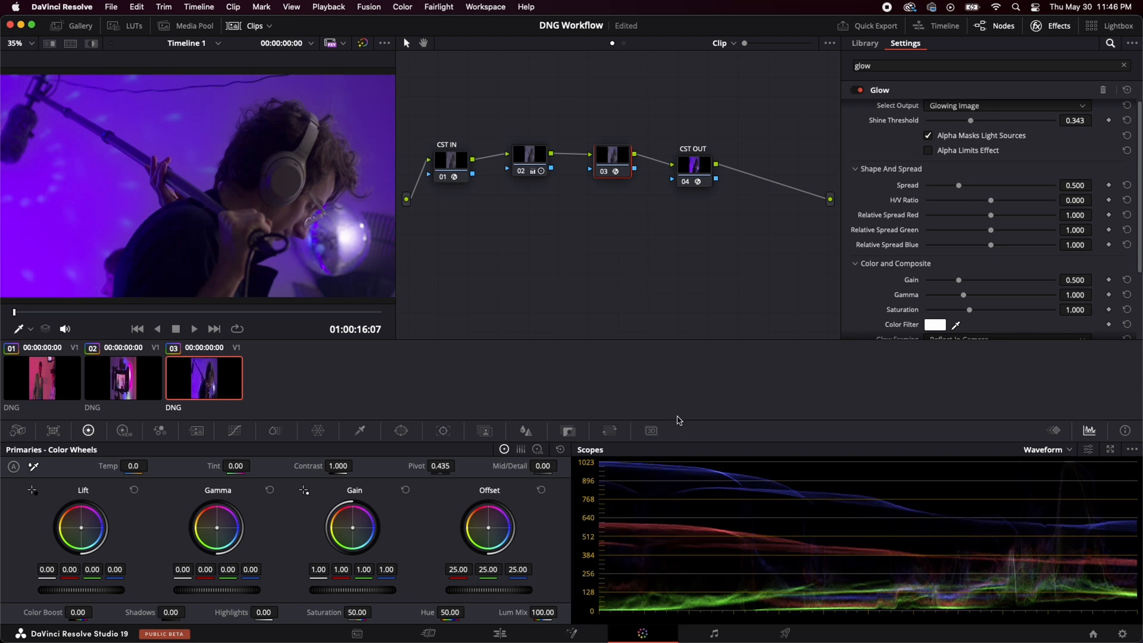
click(858, 89)
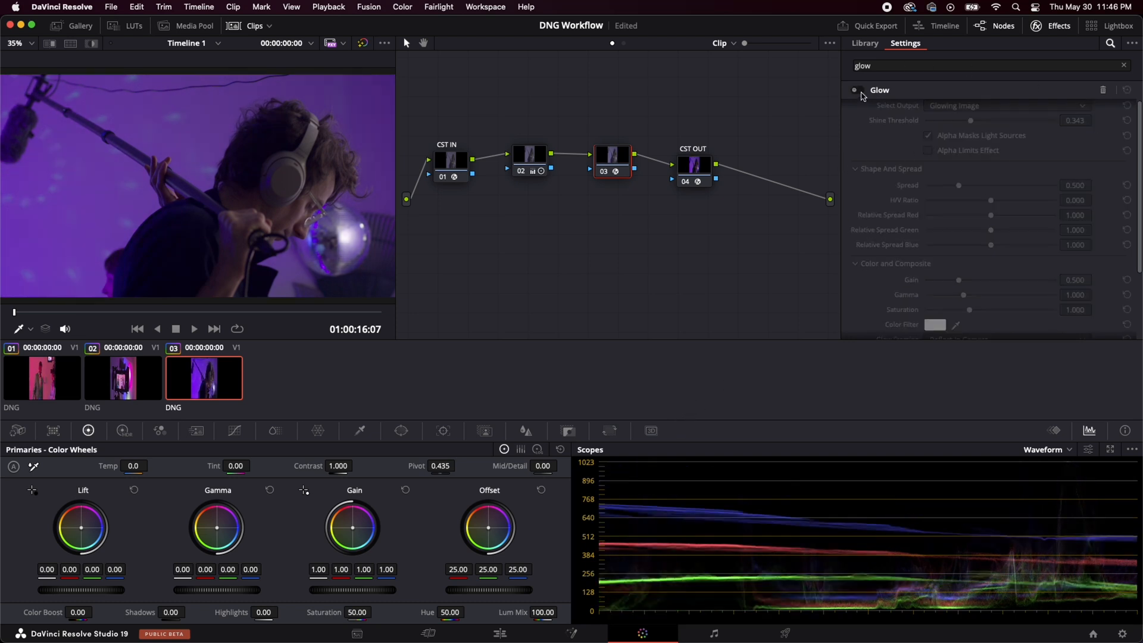
click(855, 90)
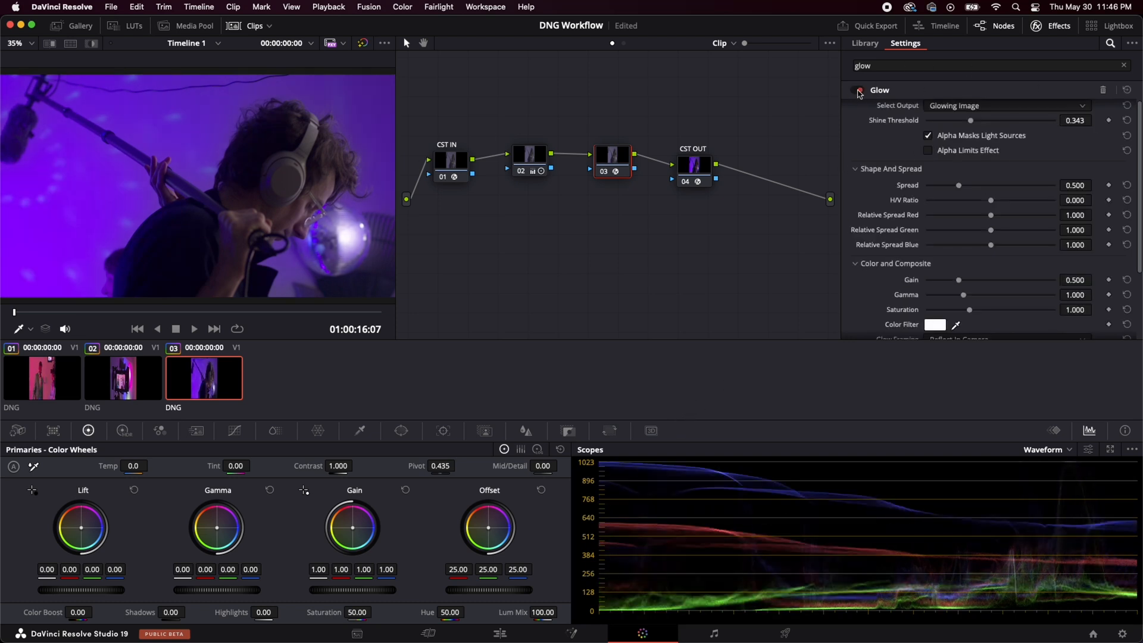
click(856, 89)
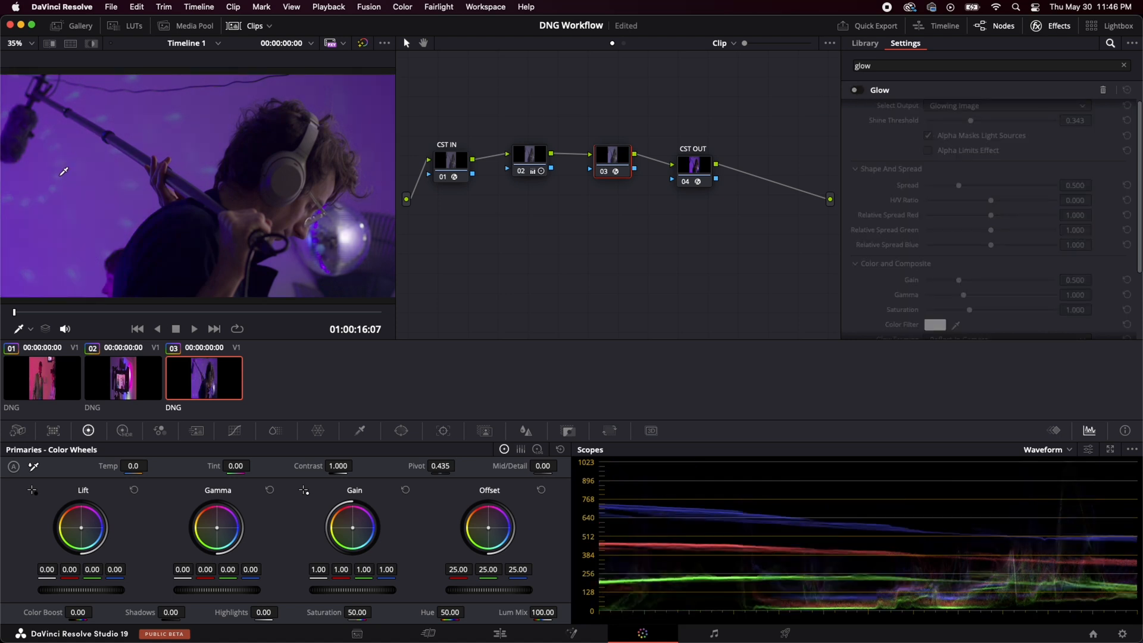
mouse_move(856, 91)
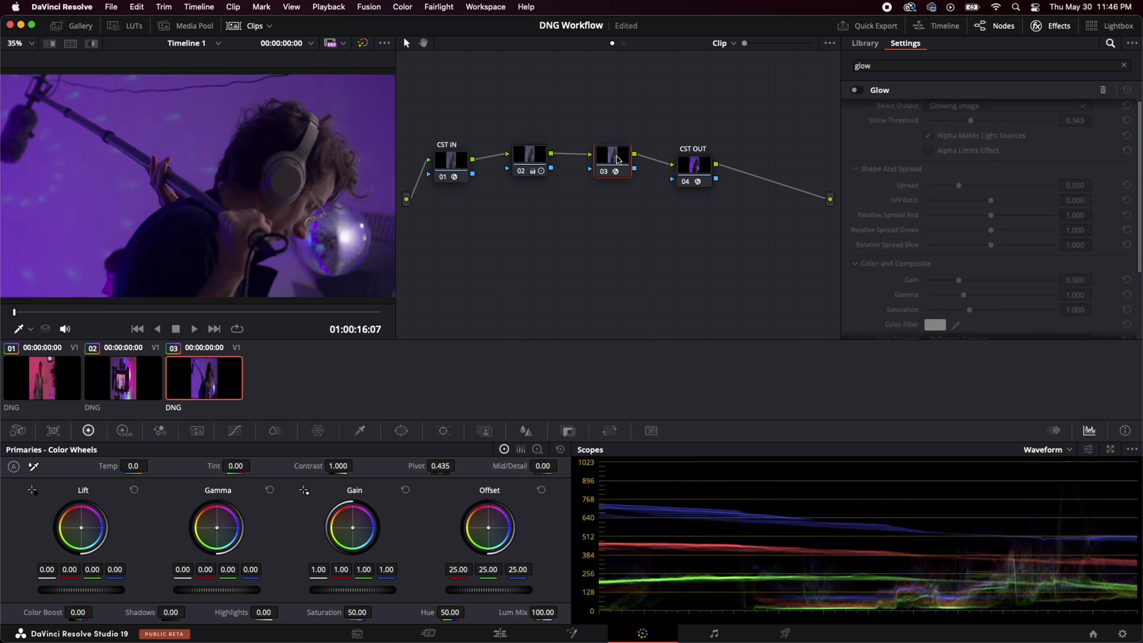
Review CST OUT, then switch the Glow effect on node 03 back on
click(698, 162)
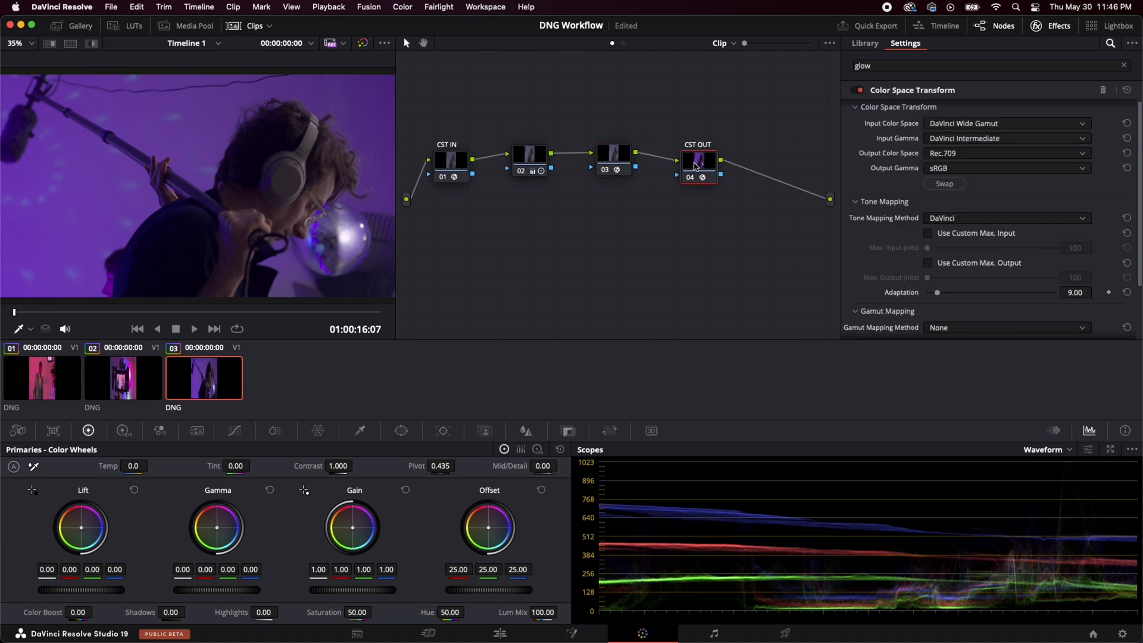
mouse_move(813, 473)
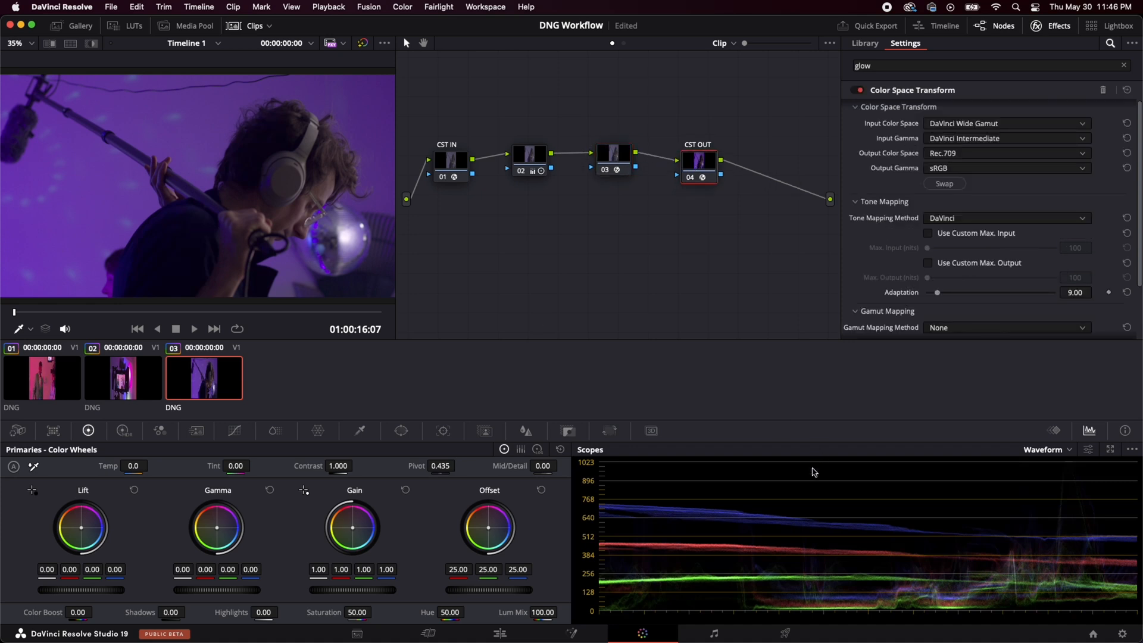
click(613, 154)
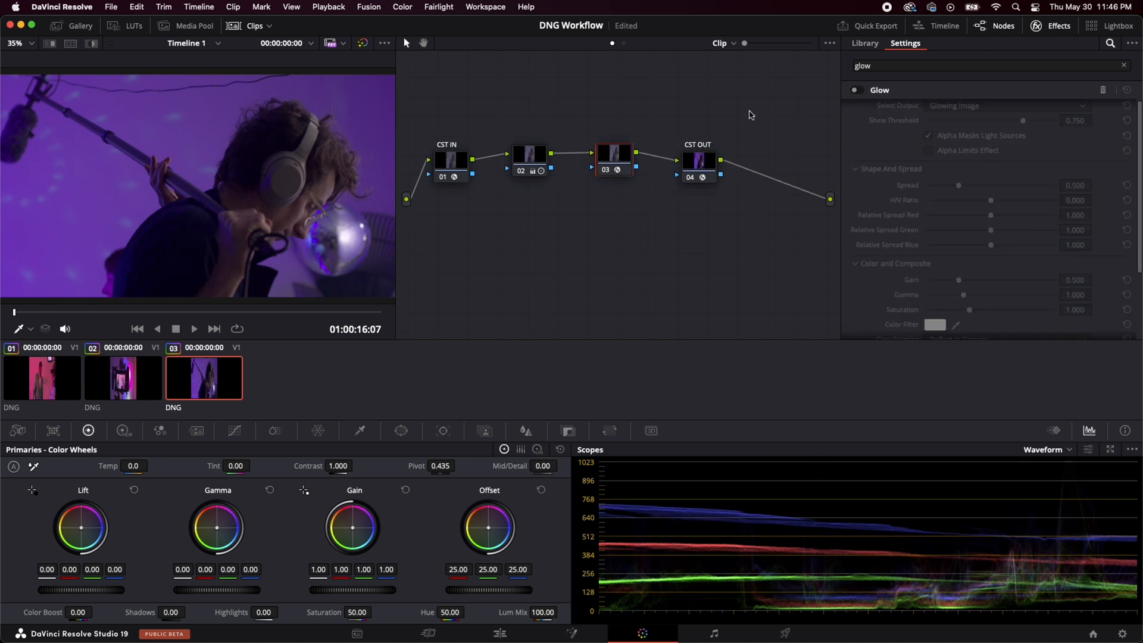
click(857, 89)
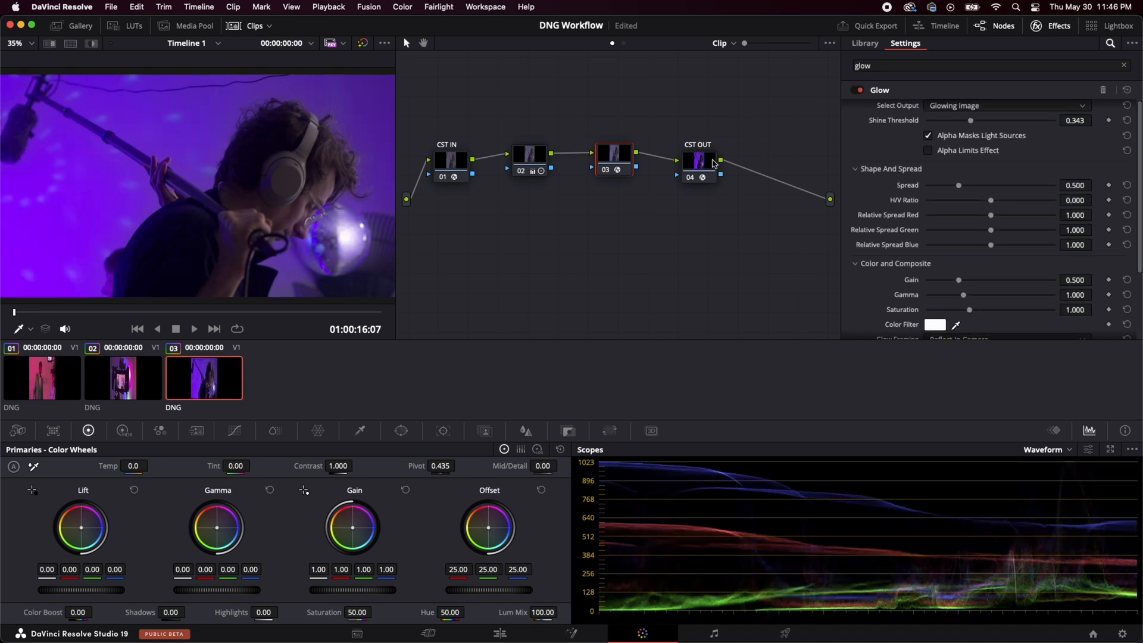
Add a serial node after node 03, apply Noise Reduction to it, then remove it
drag(697, 158, 731, 158)
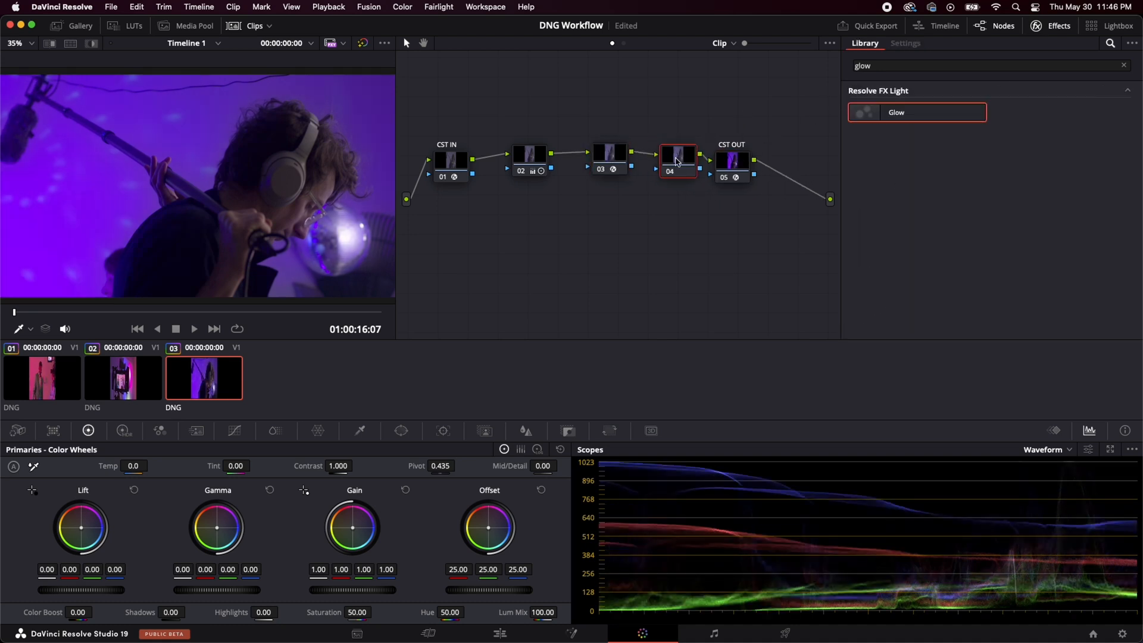
click(1123, 66)
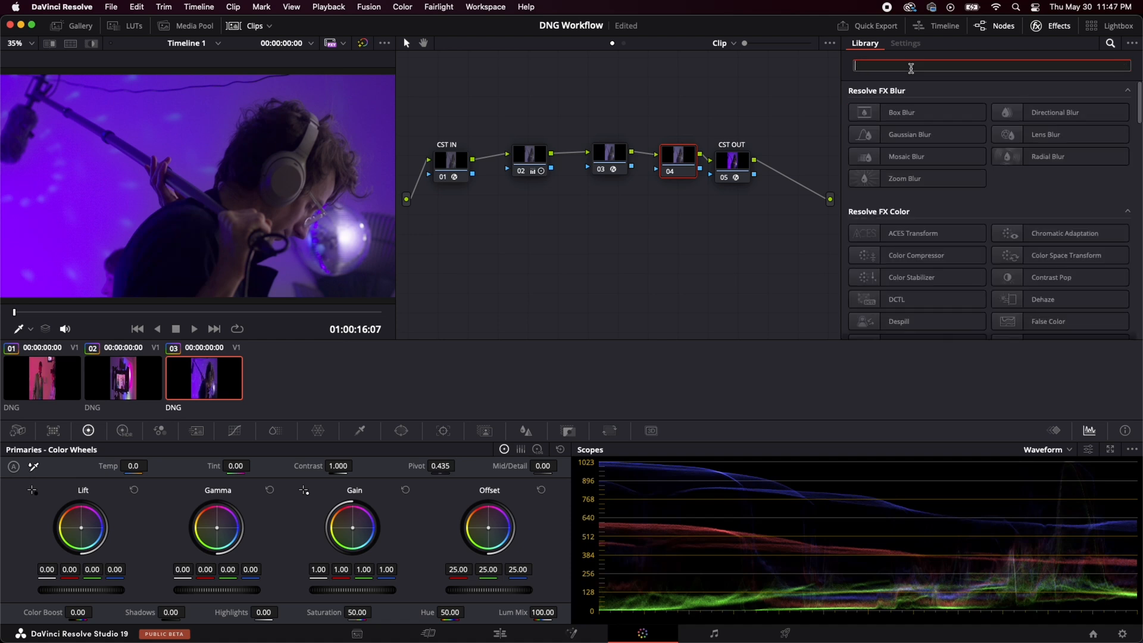
text(noi)
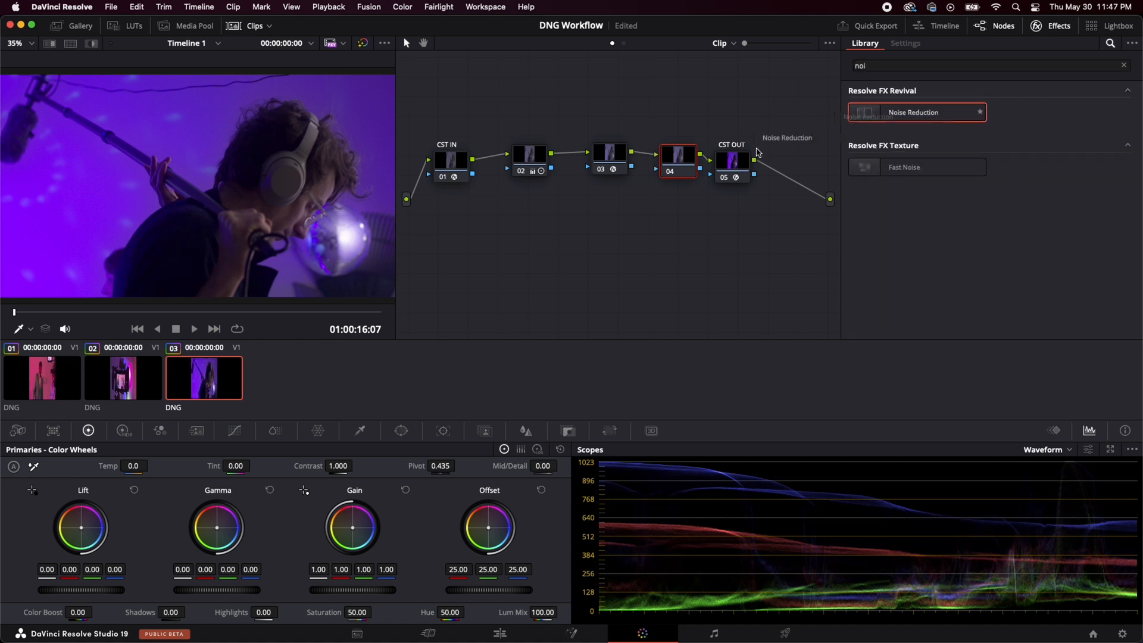
click(905, 42)
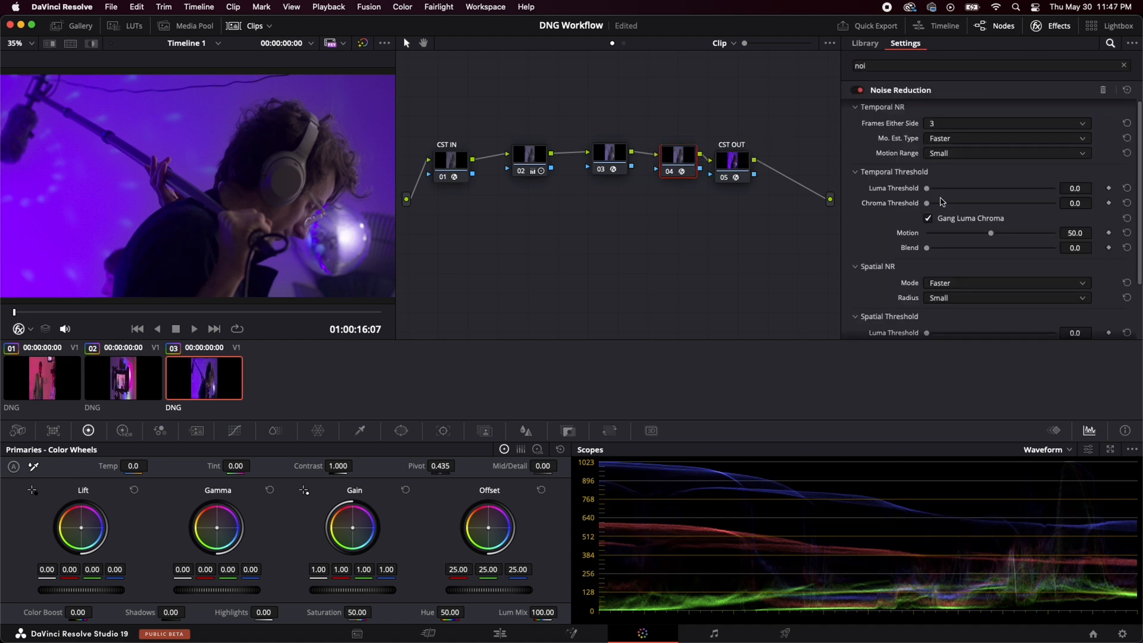
drag(928, 189, 944, 188)
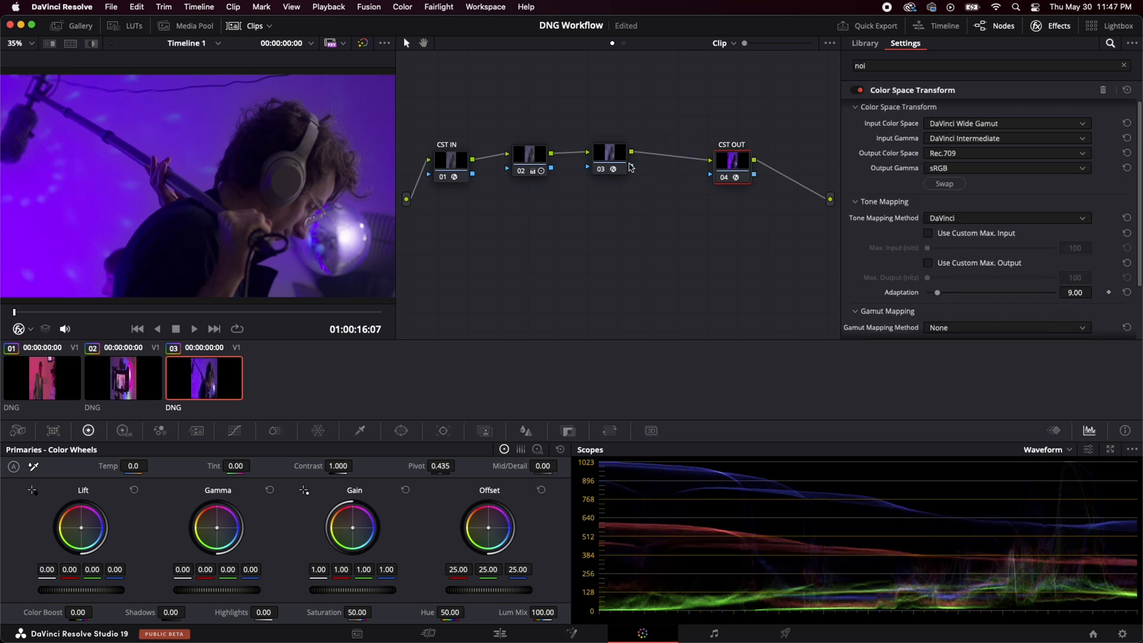
Review node 02's primaries and node 03's Glow settings on the third clip
click(609, 153)
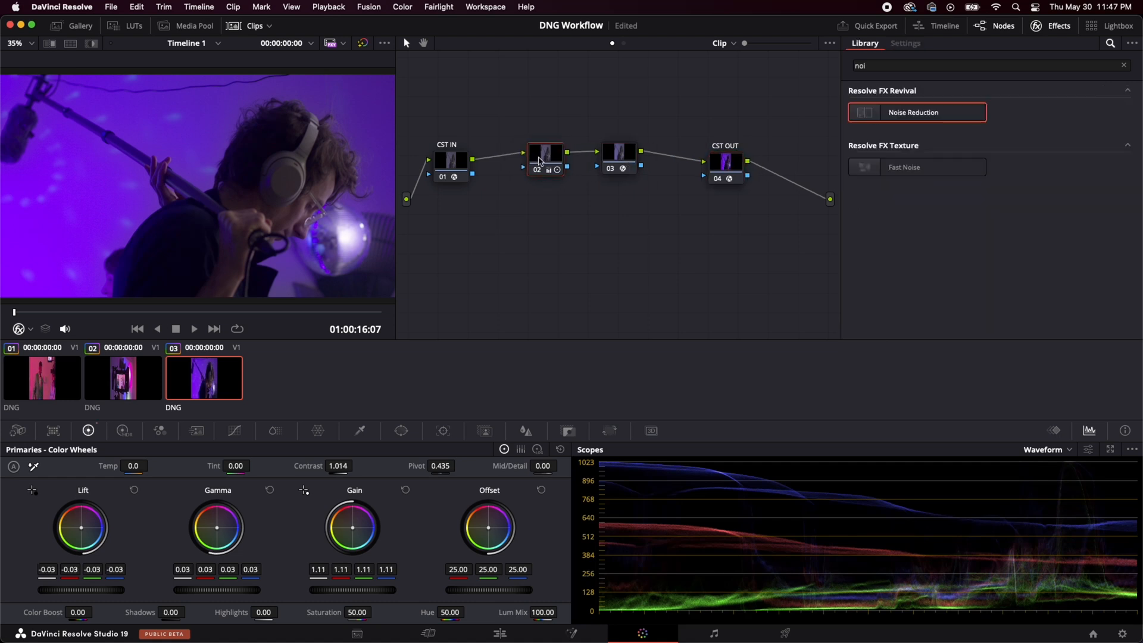
mouse_move(616, 153)
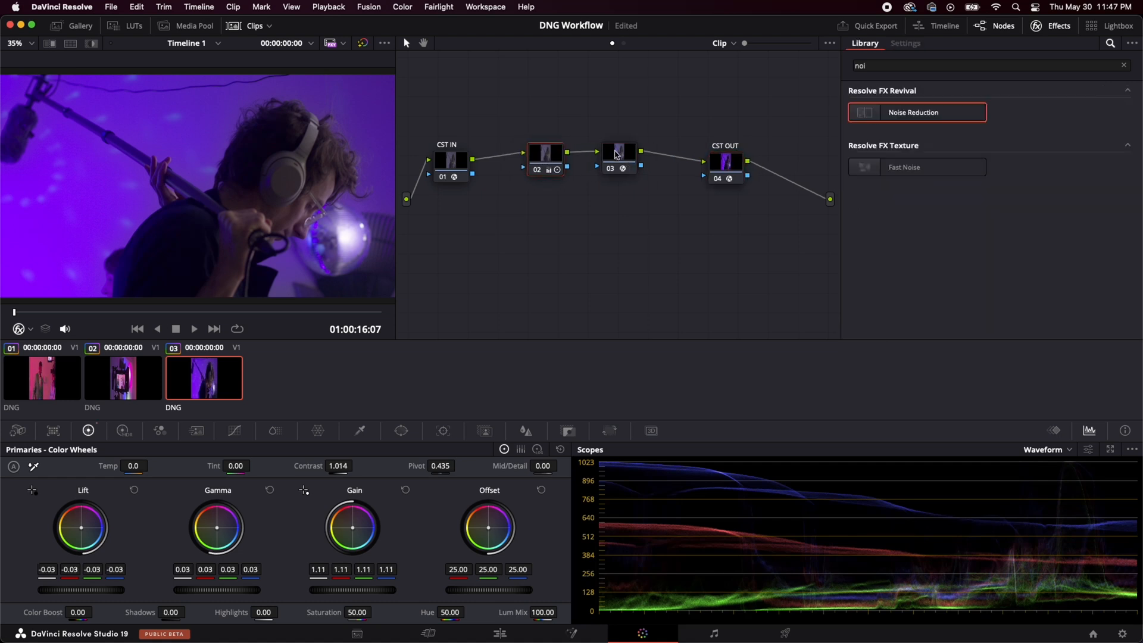
click(620, 155)
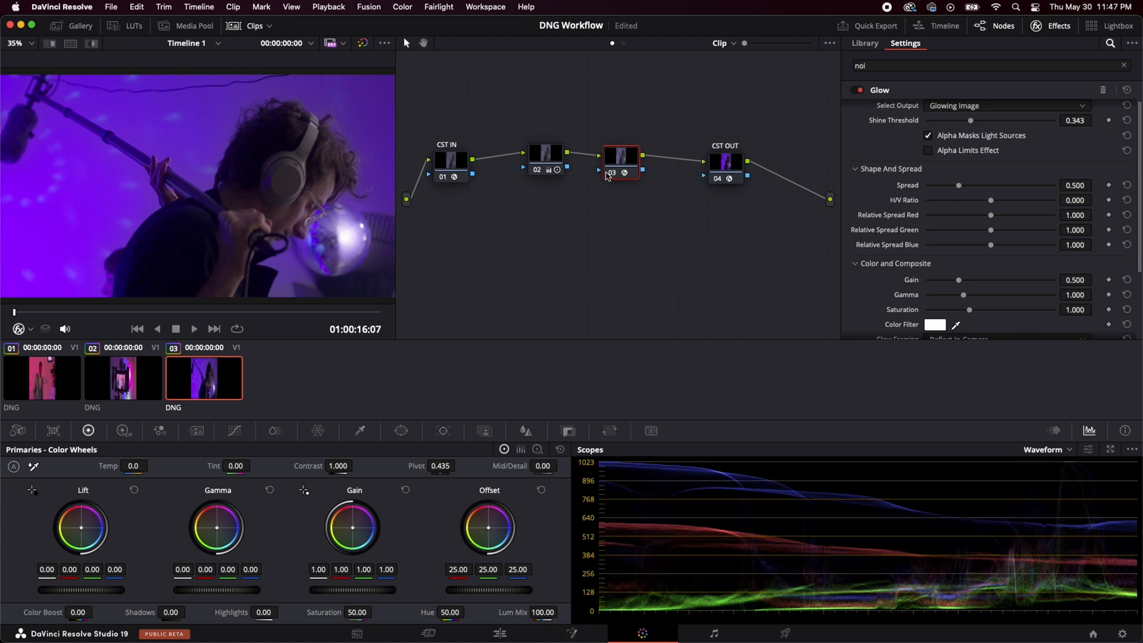
mouse_move(550, 151)
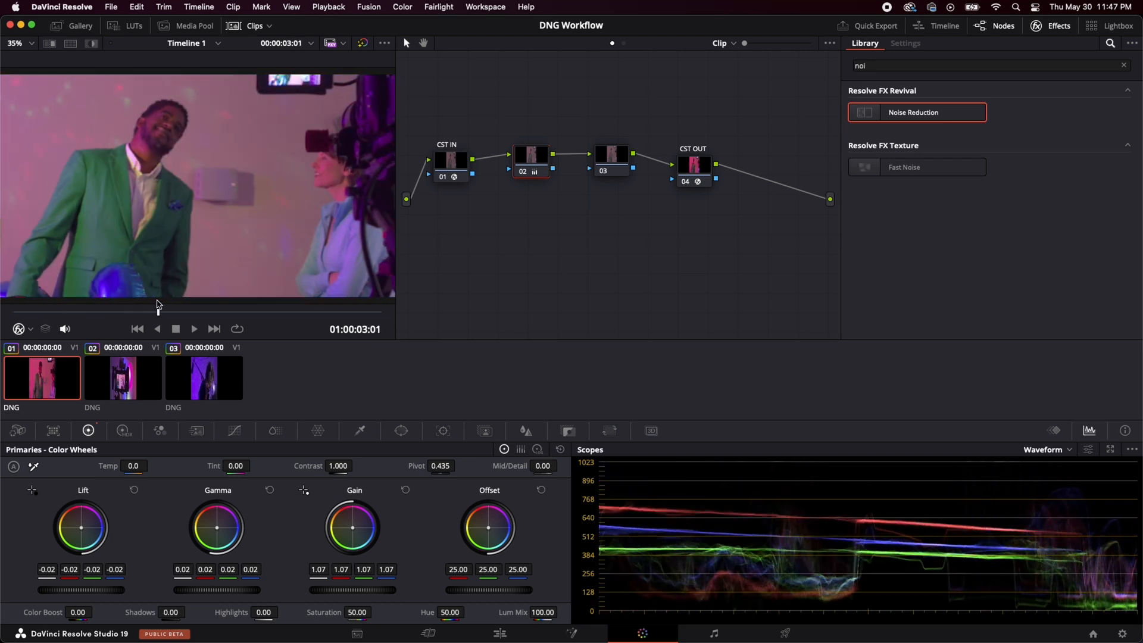
Return to clip 3 and show the CST IN node's Rec.709 sRGB to DaVinci Wide Gamut settings
click(204, 378)
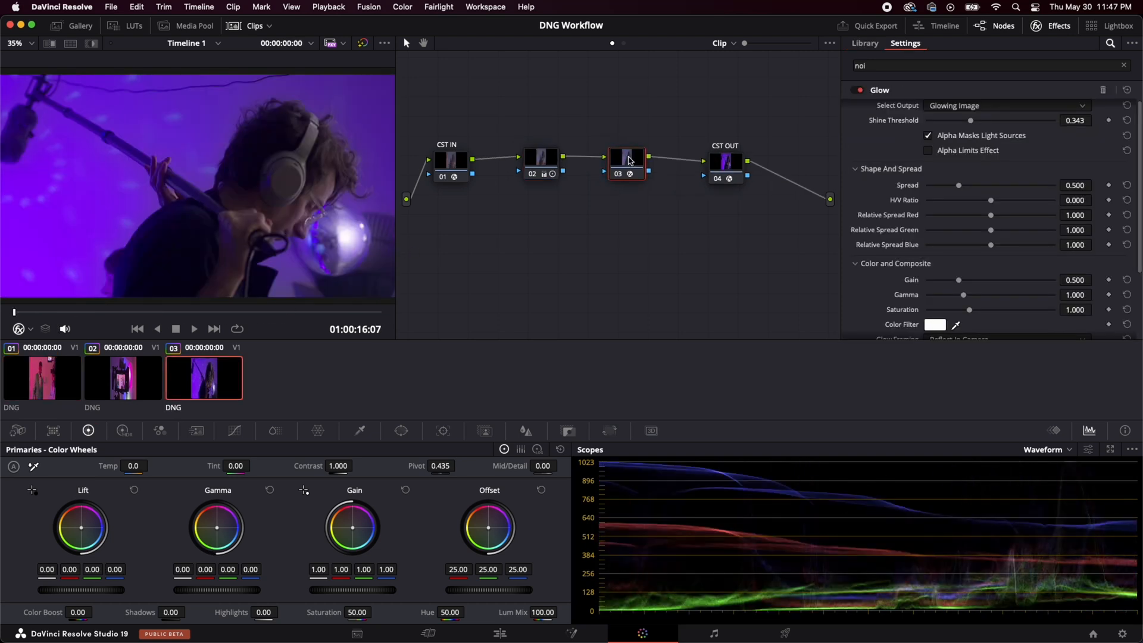
click(625, 158)
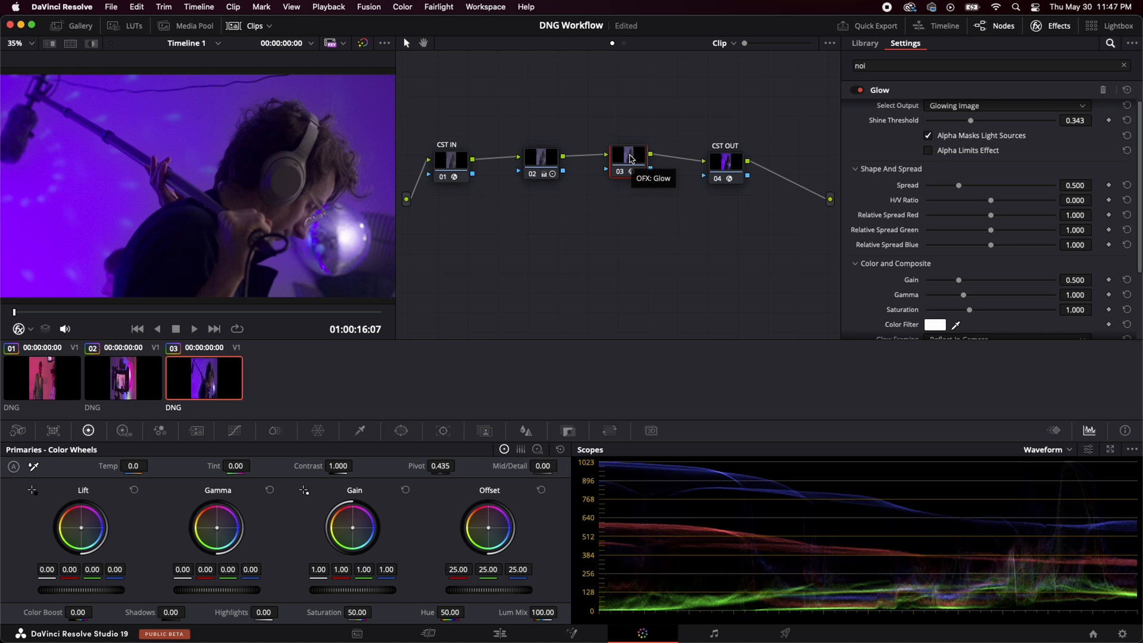
mouse_move(467, 175)
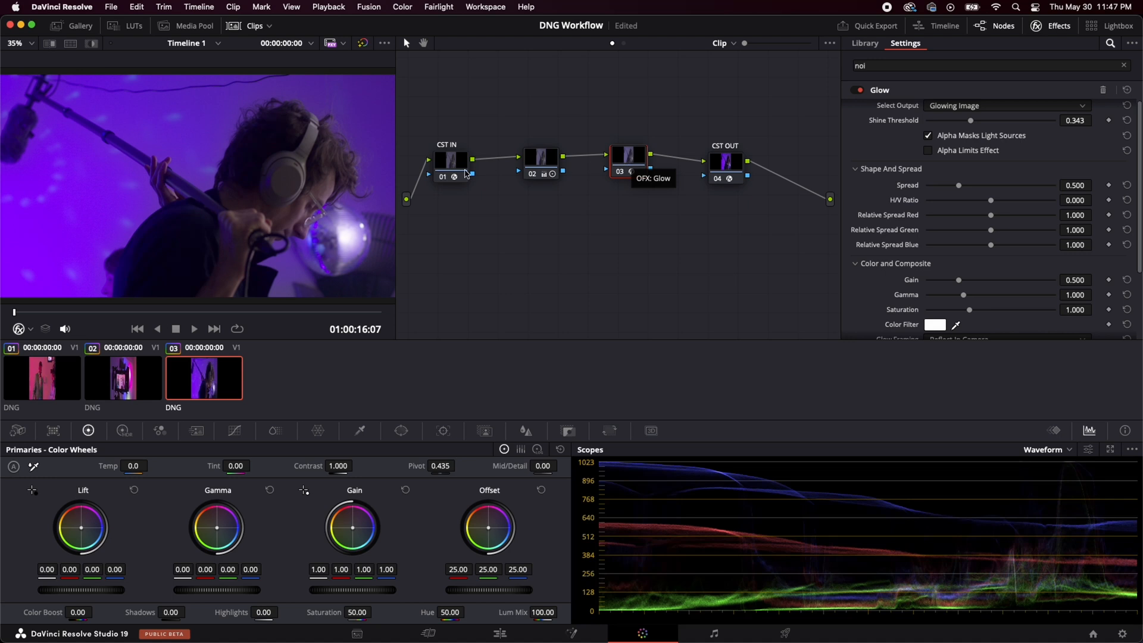
mouse_move(450, 169)
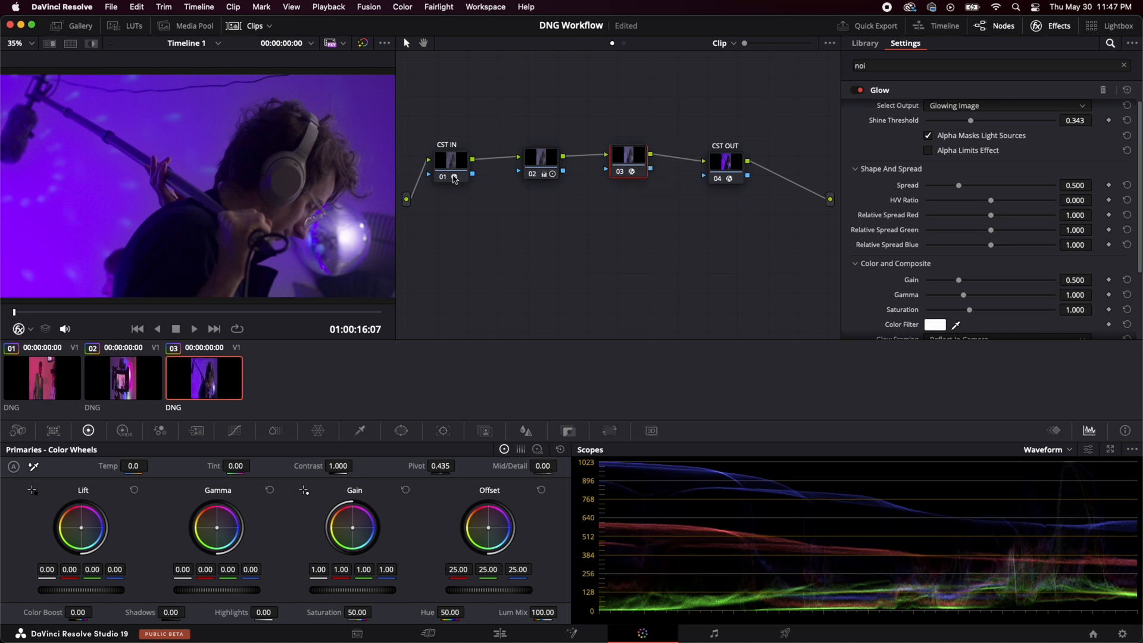
click(450, 159)
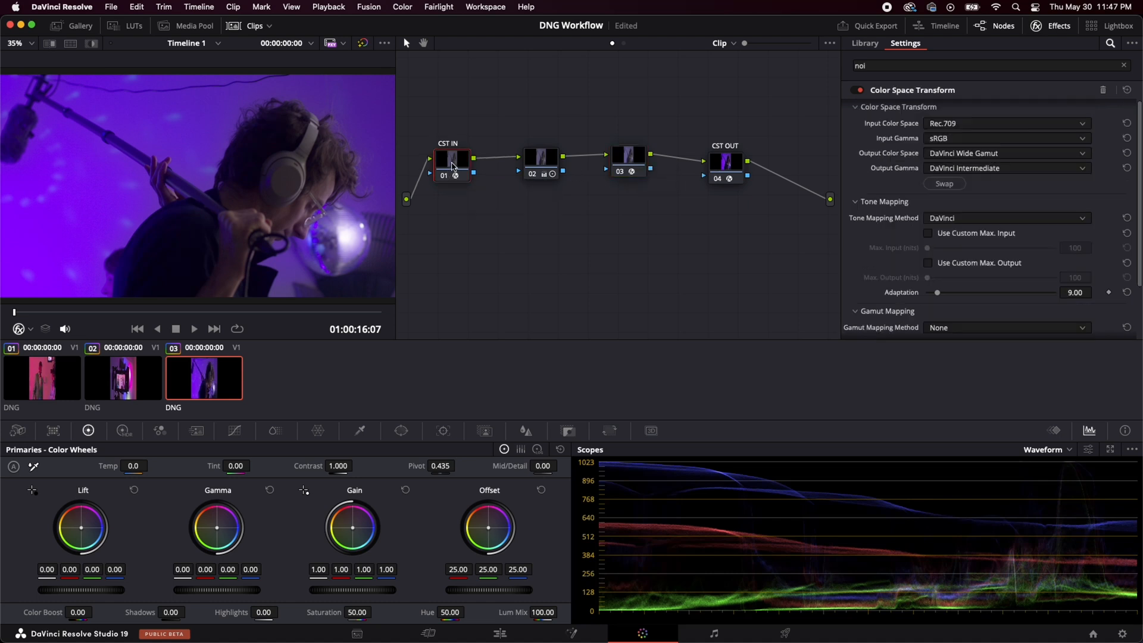